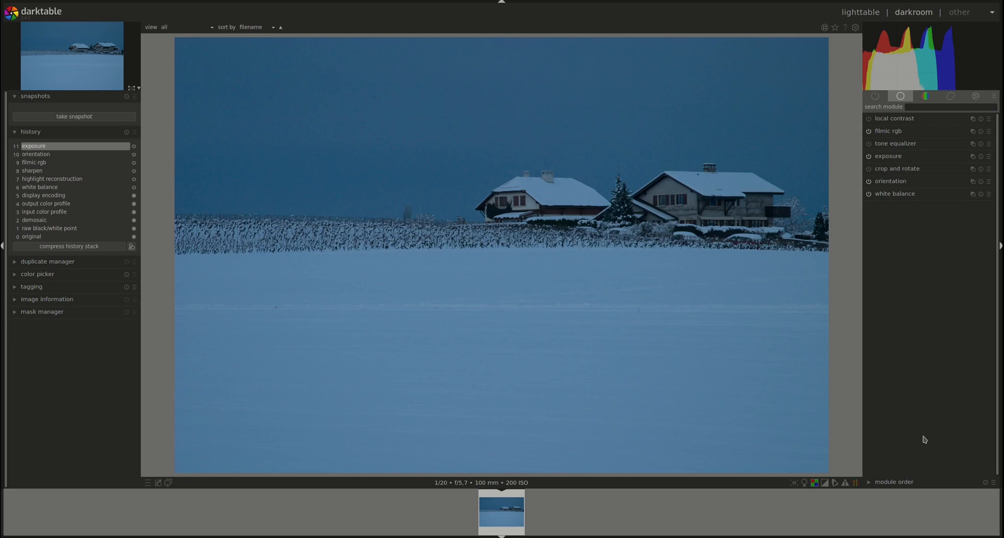
{"action": "mouse_move", "coordinate": [924, 417]}
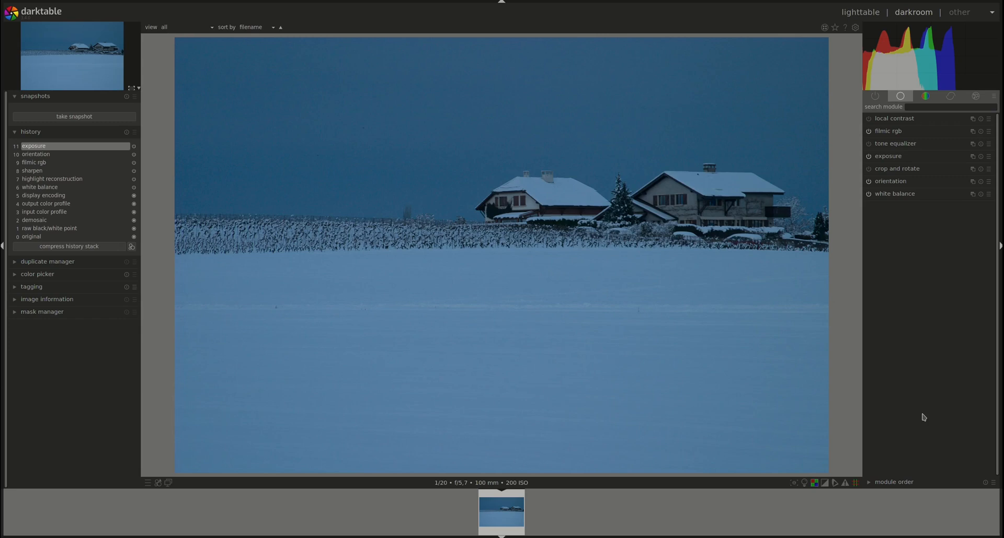
Expand the white balance module, revealing temperature 7716 K and tint 1.041.
{"action": "left_click", "coordinate": [894, 194]}
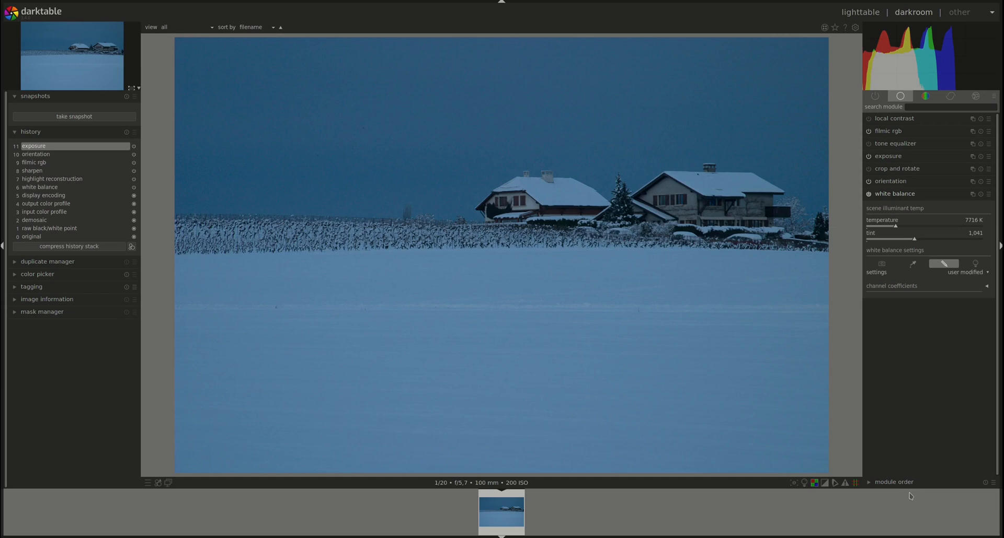
{"action": "mouse_move", "coordinate": [889, 421]}
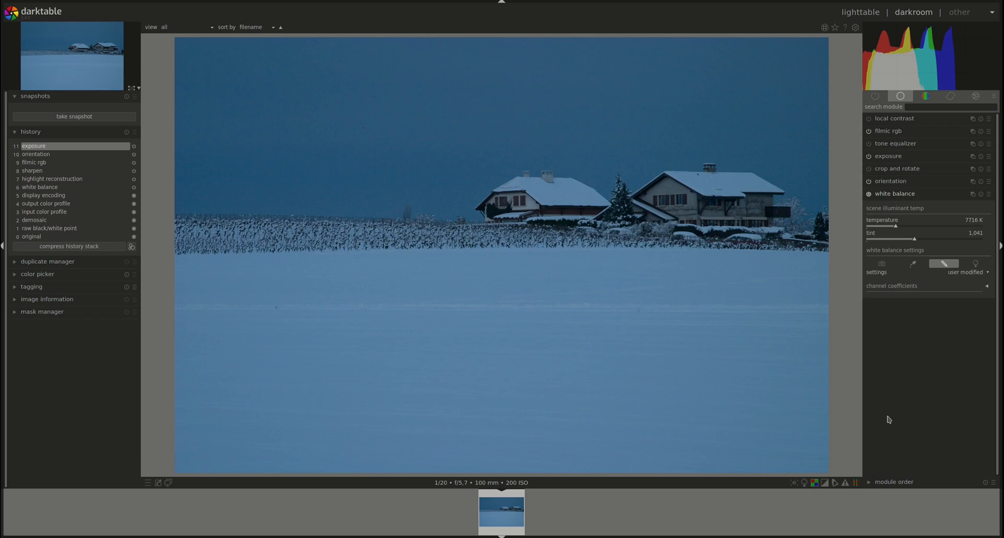
{"action": "mouse_move", "coordinate": [885, 414]}
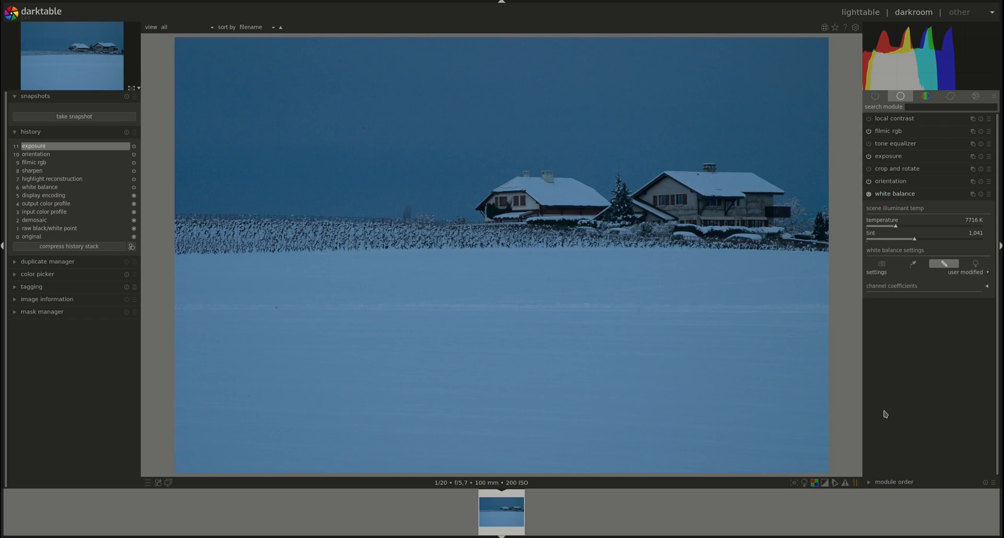
{"action": "mouse_move", "coordinate": [893, 239]}
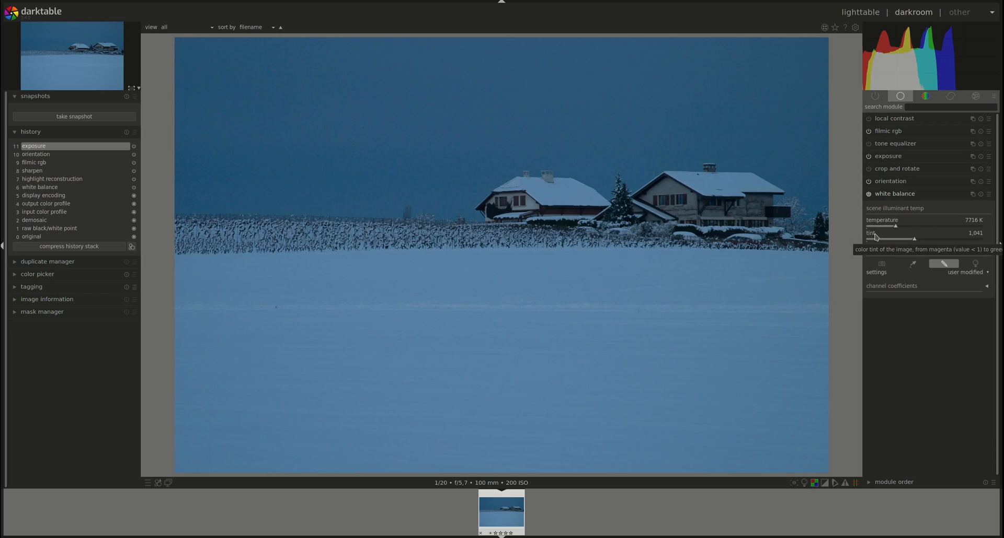
{"action": "mouse_move", "coordinate": [875, 217]}
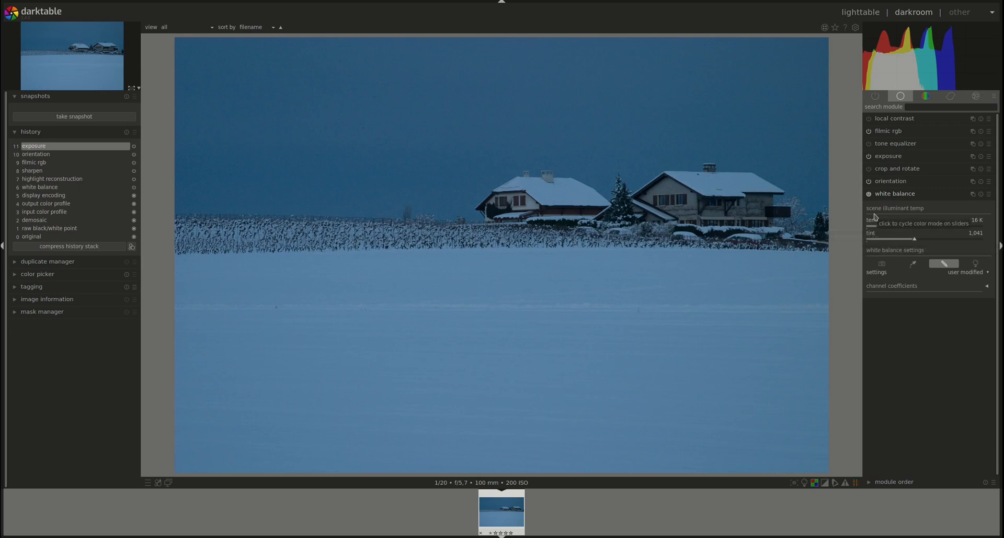
{"action": "mouse_move", "coordinate": [921, 213]}
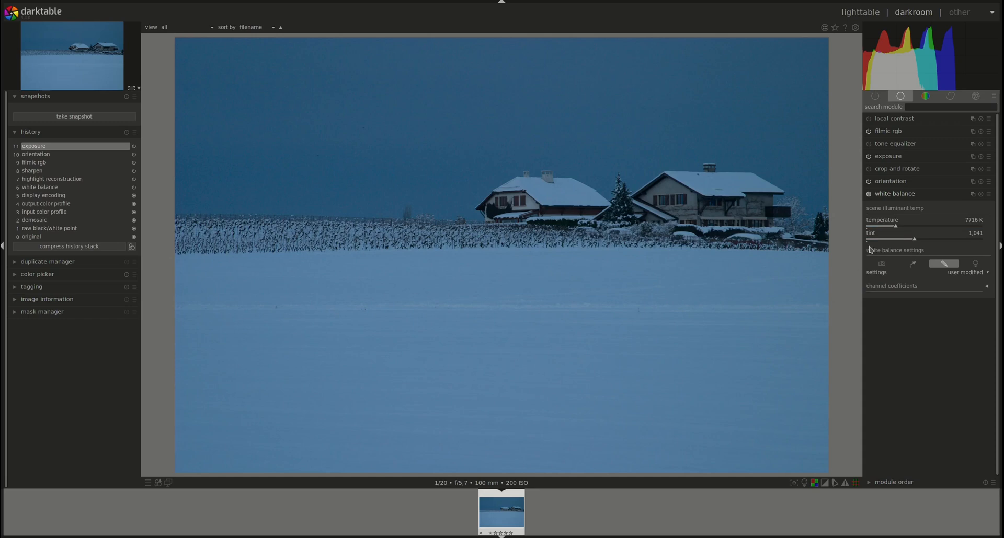
{"action": "mouse_move", "coordinate": [894, 257]}
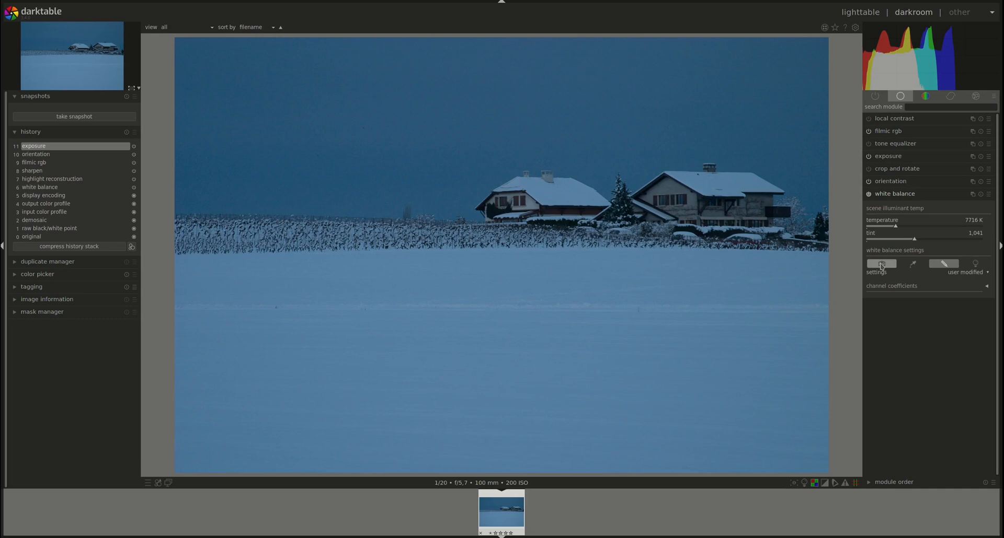
{"action": "mouse_move", "coordinate": [881, 263]}
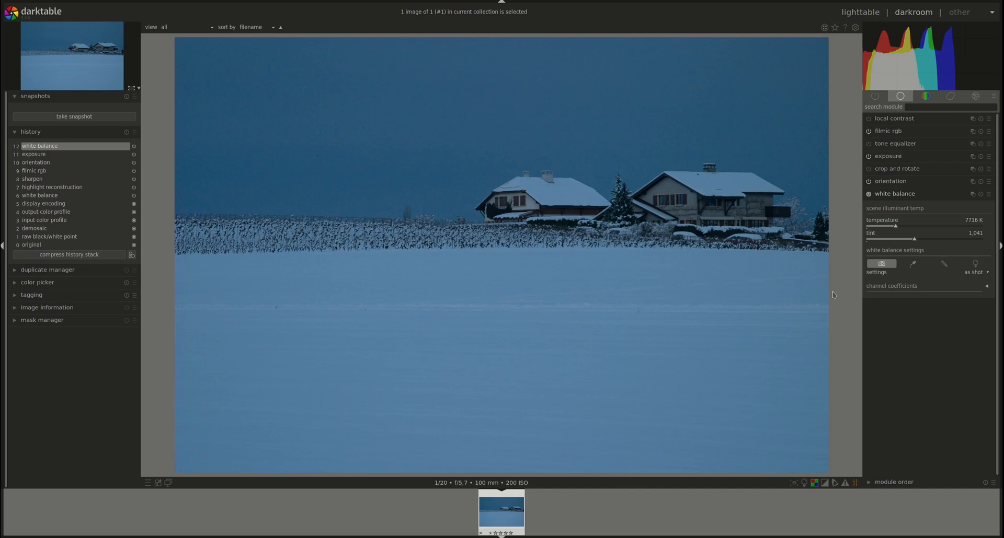
{"action": "mouse_move", "coordinate": [838, 310]}
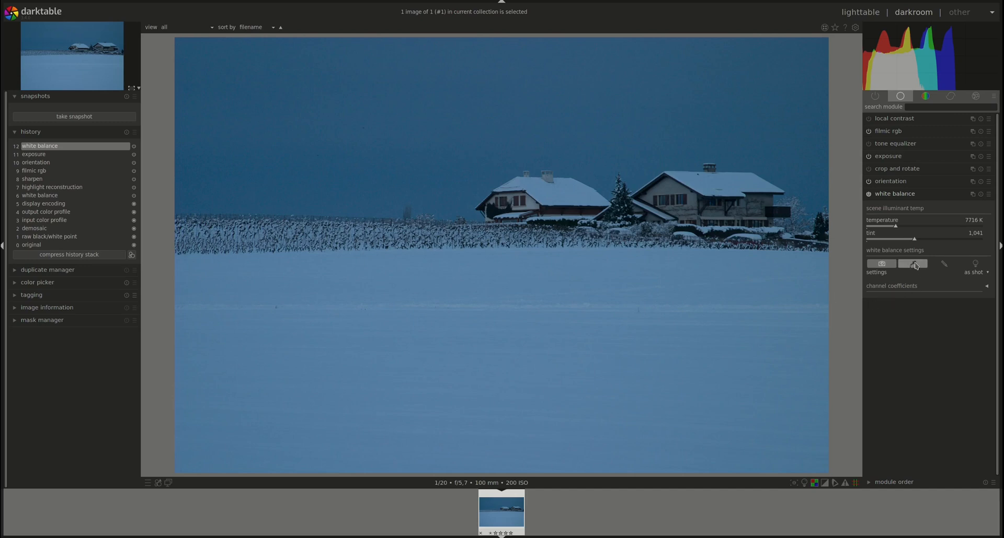
Sample white balance from an image region, revisit user modified, then settle on camera reference (6502 K, tint 1.000).
{"action": "left_click", "coordinate": [911, 264]}
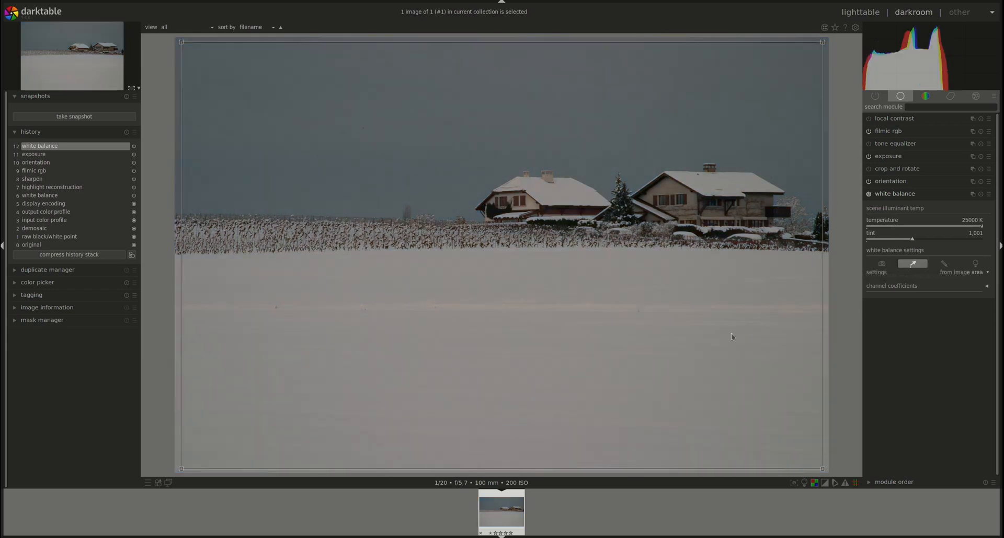
{"action": "left_click_drag", "start_coordinate": [374, 263], "coordinate": [423, 289]}
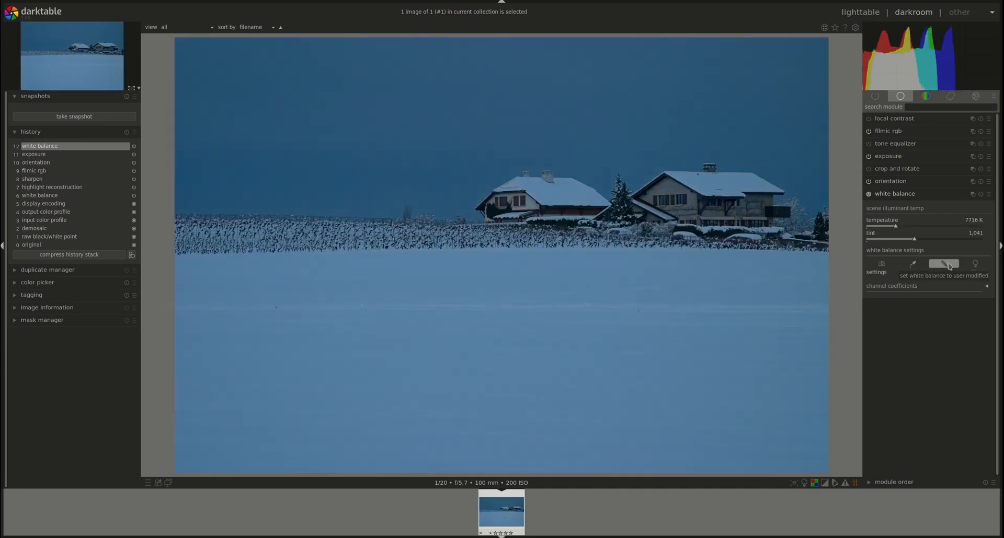
{"action": "left_click", "coordinate": [943, 264]}
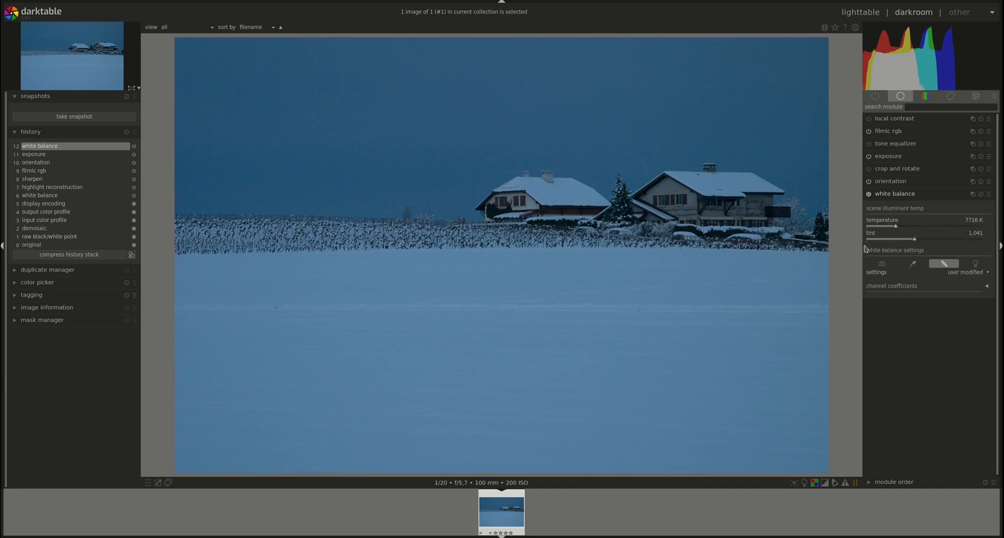
{"action": "left_click", "coordinate": [975, 263]}
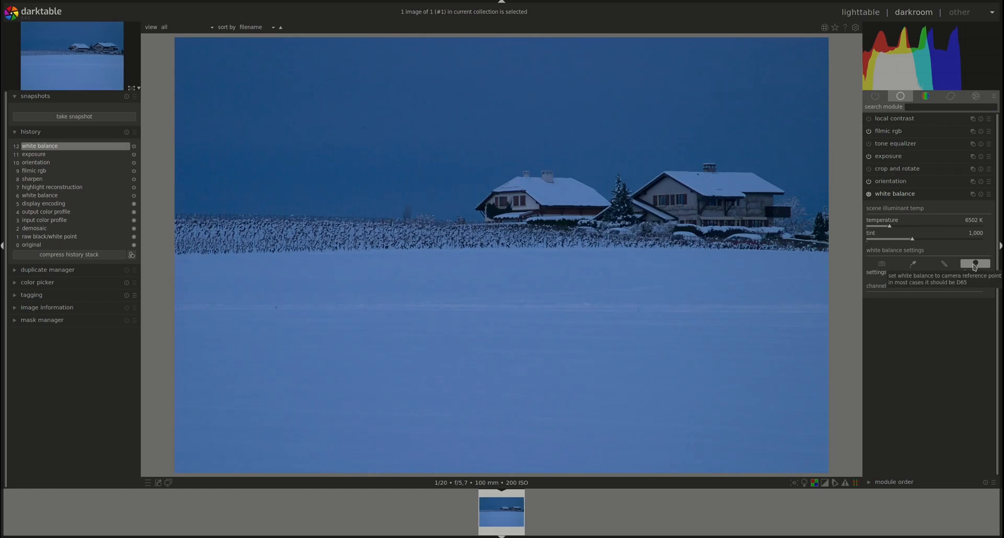
{"action": "left_click", "coordinate": [973, 264]}
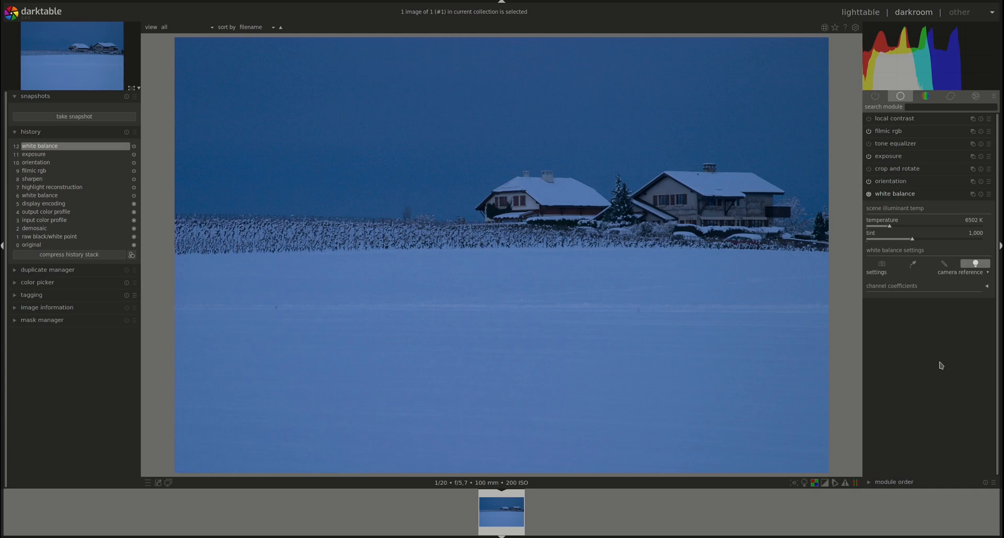
{"action": "mouse_move", "coordinate": [881, 279]}
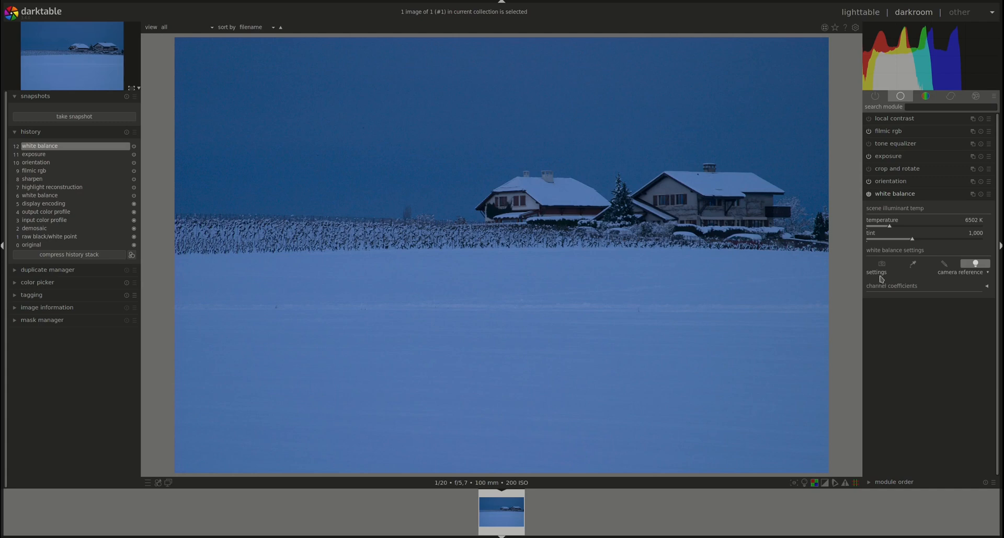
Choose the shade camera preset from the white balance preset list.
{"action": "left_click", "coordinate": [960, 272]}
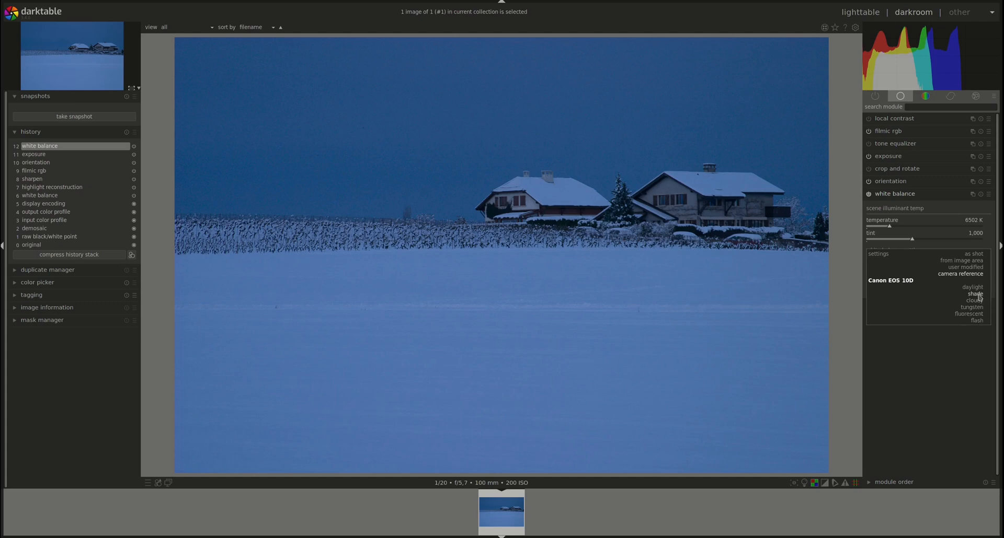
{"action": "mouse_move", "coordinate": [972, 287]}
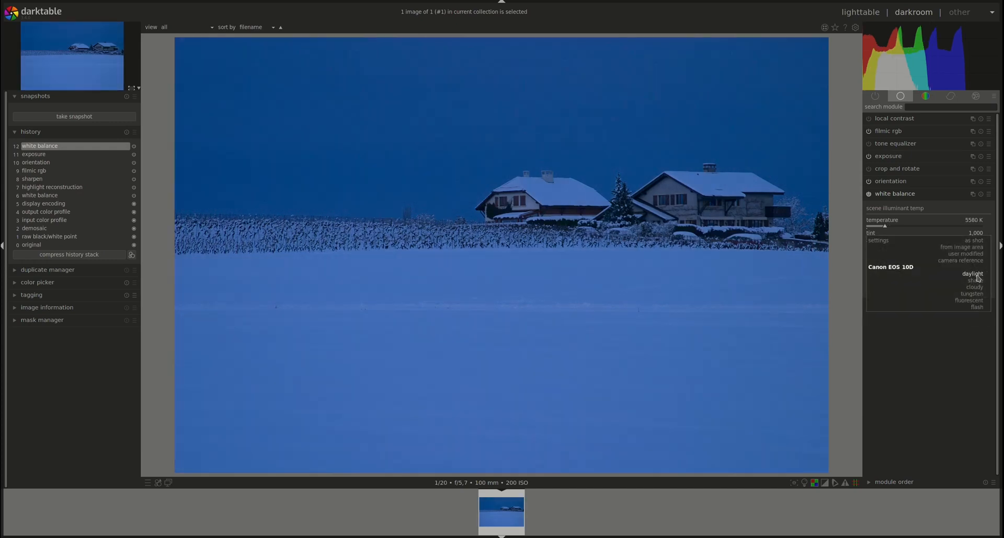
{"action": "left_click", "coordinate": [973, 280]}
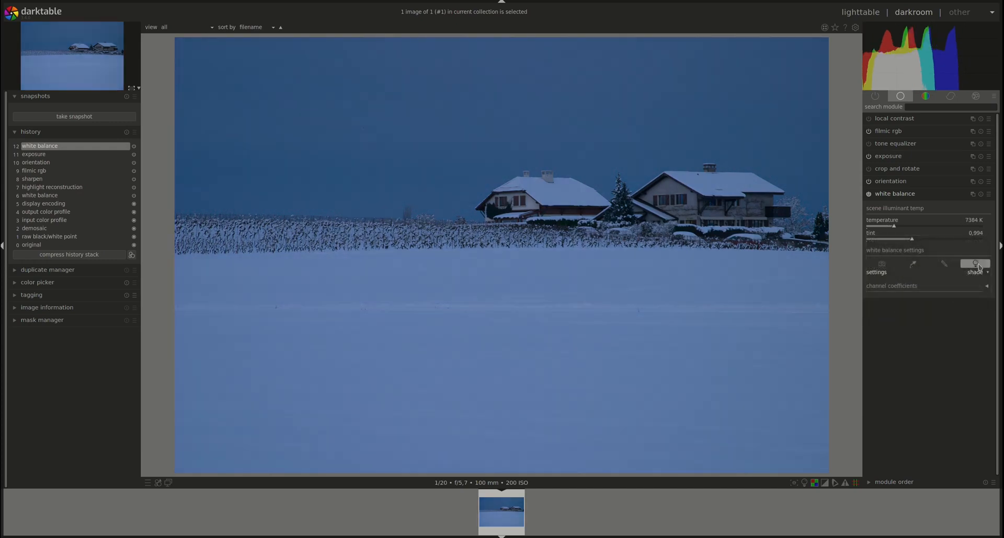
{"action": "left_click", "coordinate": [975, 272]}
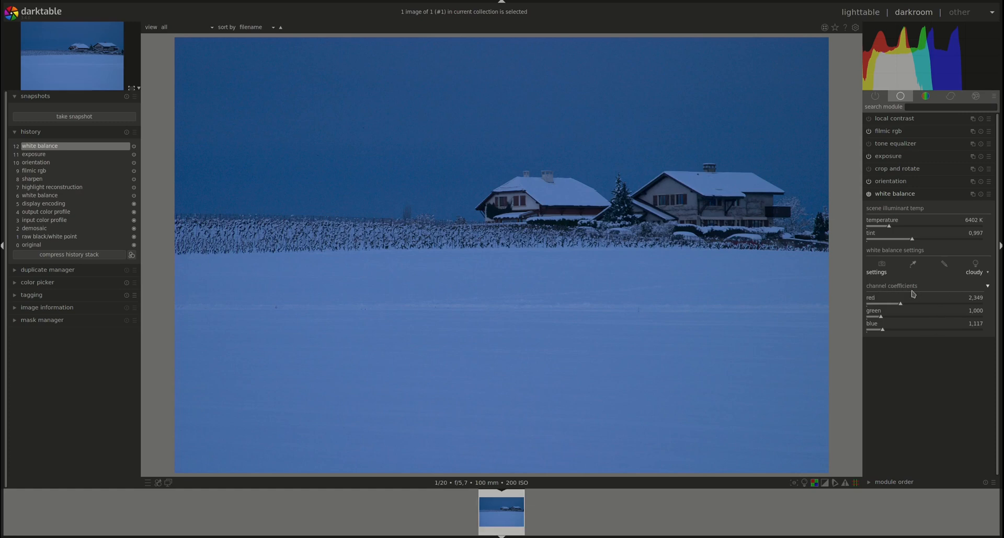
{"action": "mouse_move", "coordinate": [875, 304]}
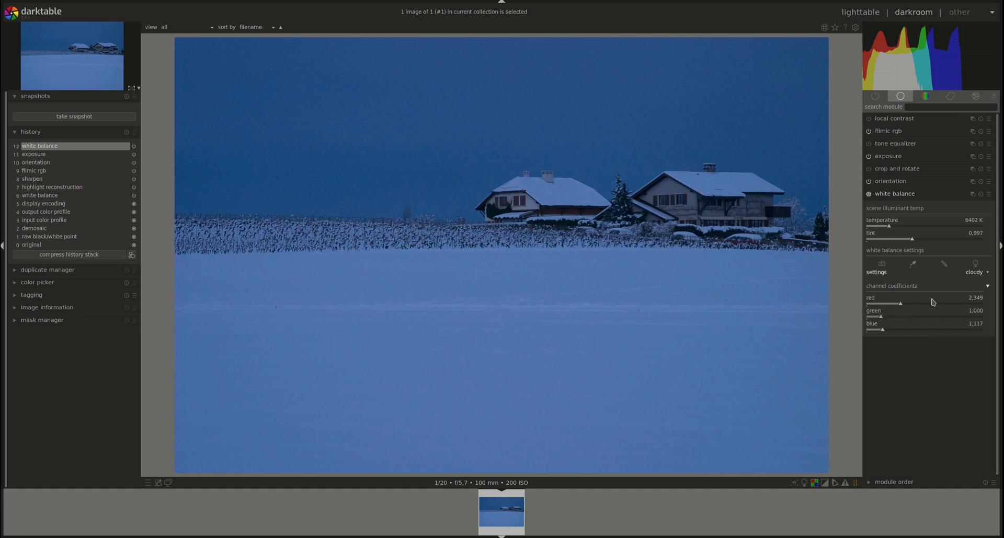
{"action": "mouse_move", "coordinate": [907, 306]}
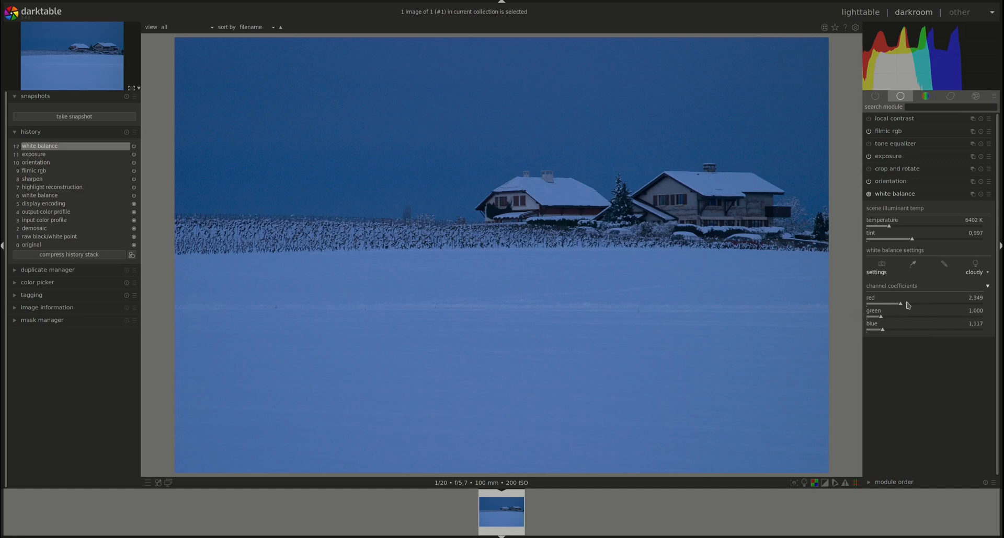
Push the red channel coefficient up strongly, then pull it back, leaving 6460 K and tint 0.992.
{"action": "left_click_drag", "start_coordinate": [909, 303], "coordinate": [868, 303]}
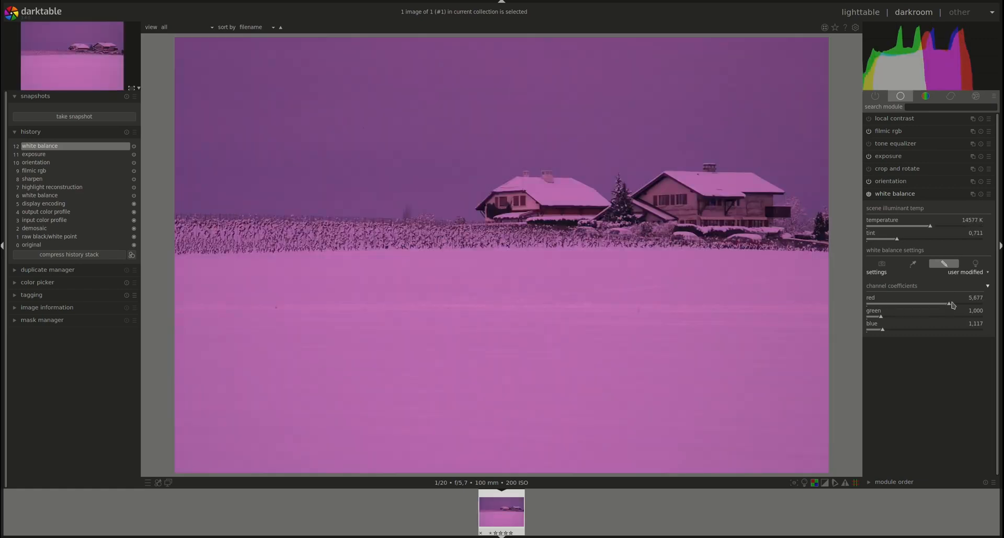
{"action": "left_click_drag", "start_coordinate": [950, 304], "coordinate": [979, 302]}
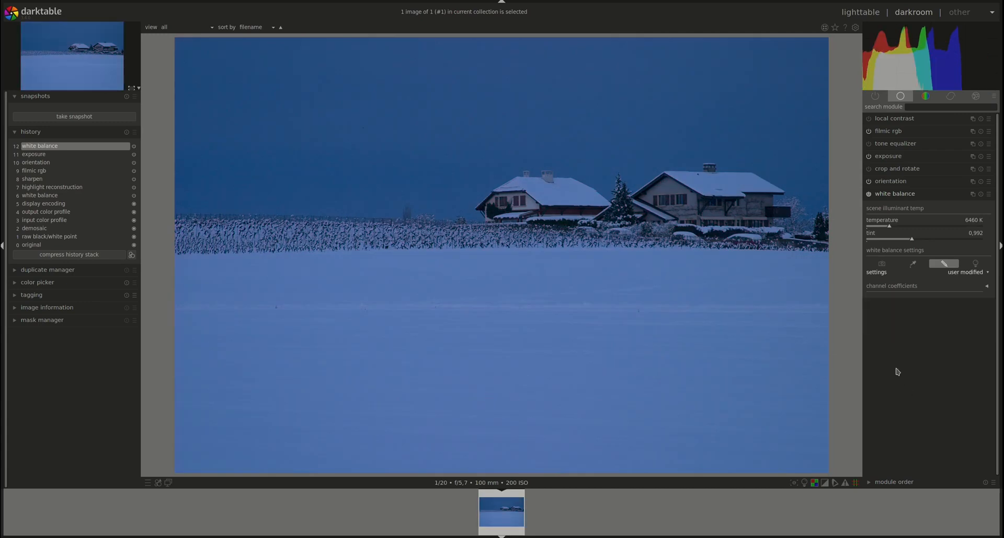
{"action": "mouse_move", "coordinate": [885, 242]}
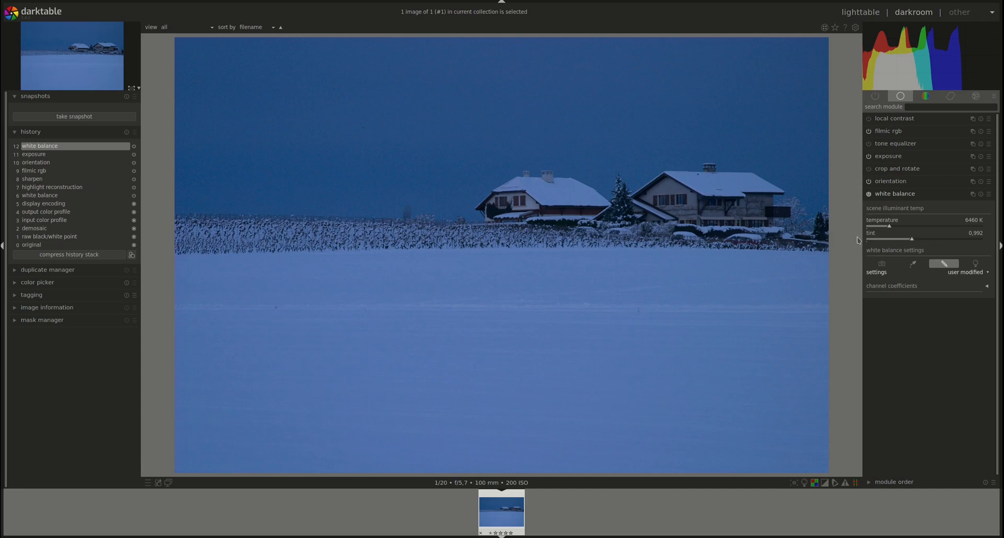
{"action": "mouse_move", "coordinate": [891, 221]}
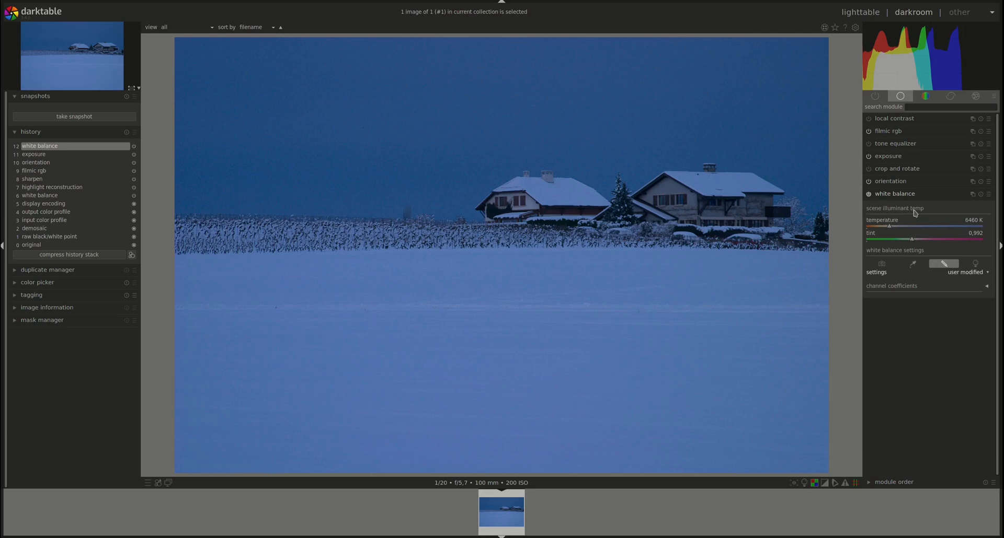
{"action": "mouse_move", "coordinate": [922, 220]}
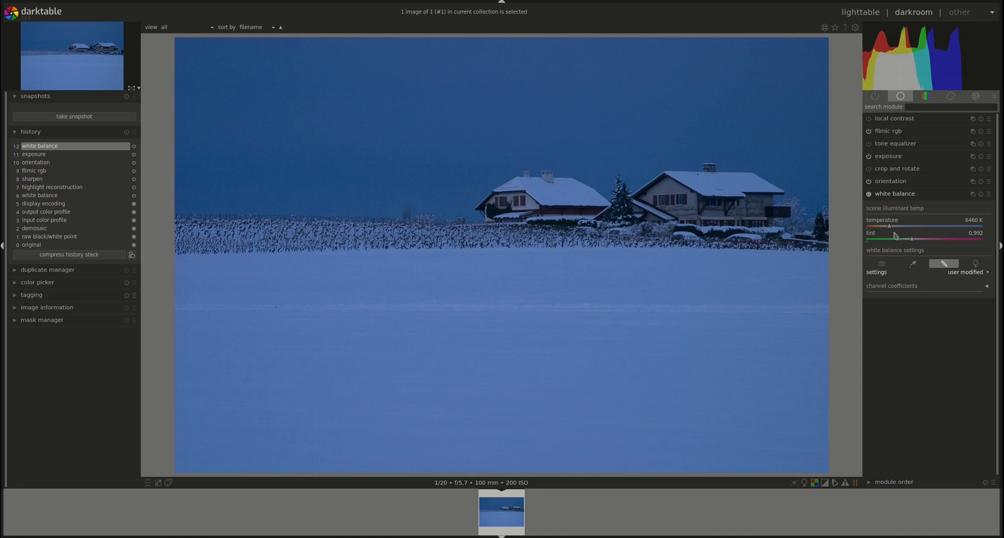
{"action": "mouse_move", "coordinate": [912, 242]}
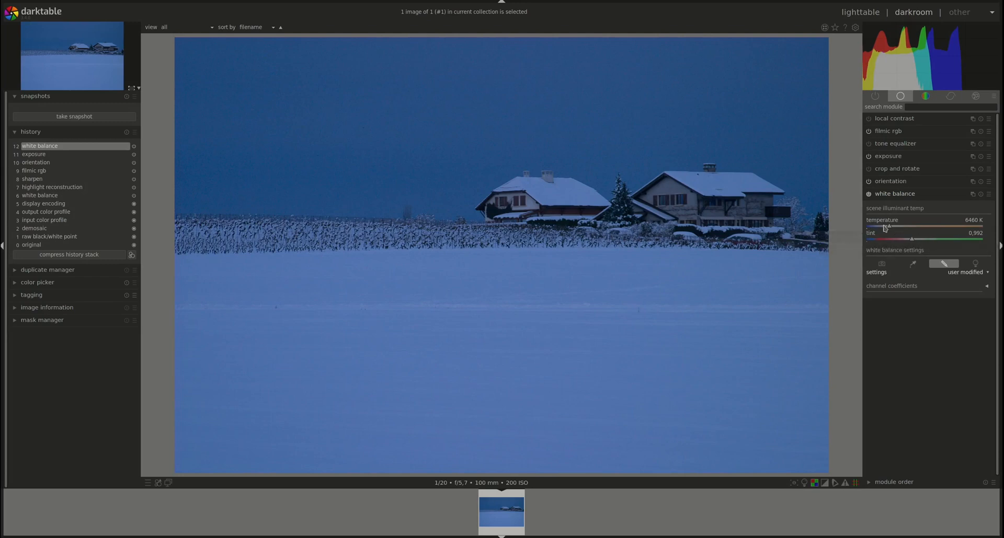
{"action": "mouse_move", "coordinate": [889, 229]}
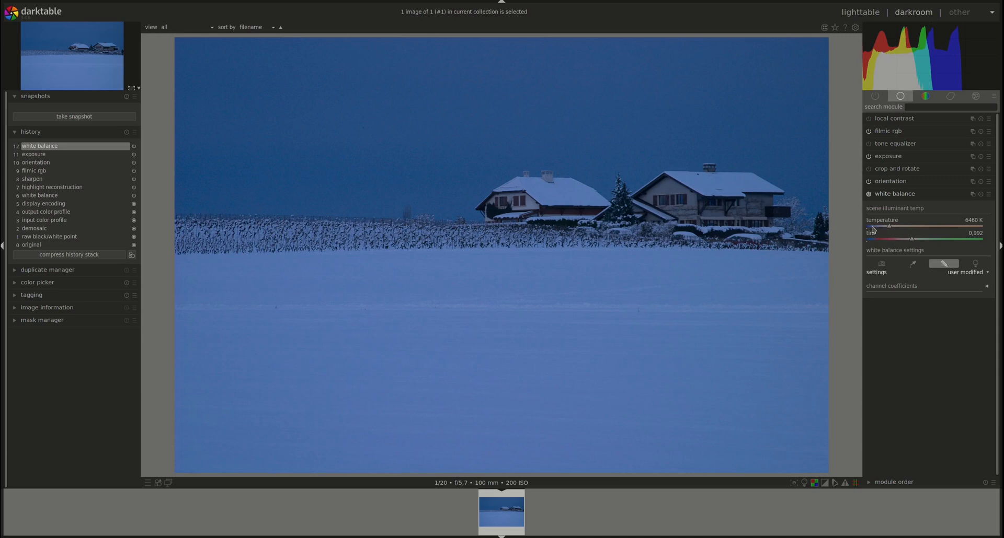
{"action": "mouse_move", "coordinate": [871, 229]}
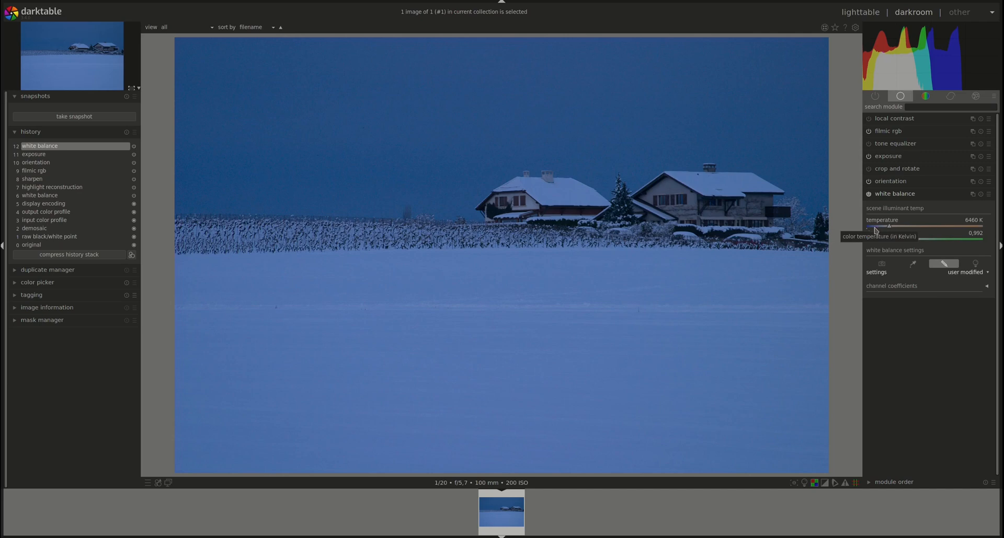
{"action": "mouse_move", "coordinate": [743, 201]}
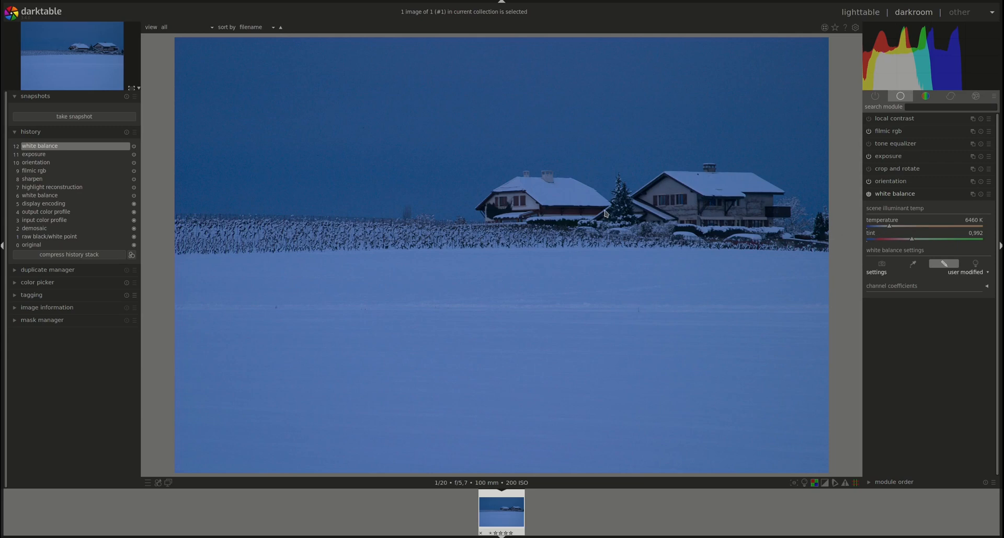
{"action": "mouse_move", "coordinate": [286, 159]}
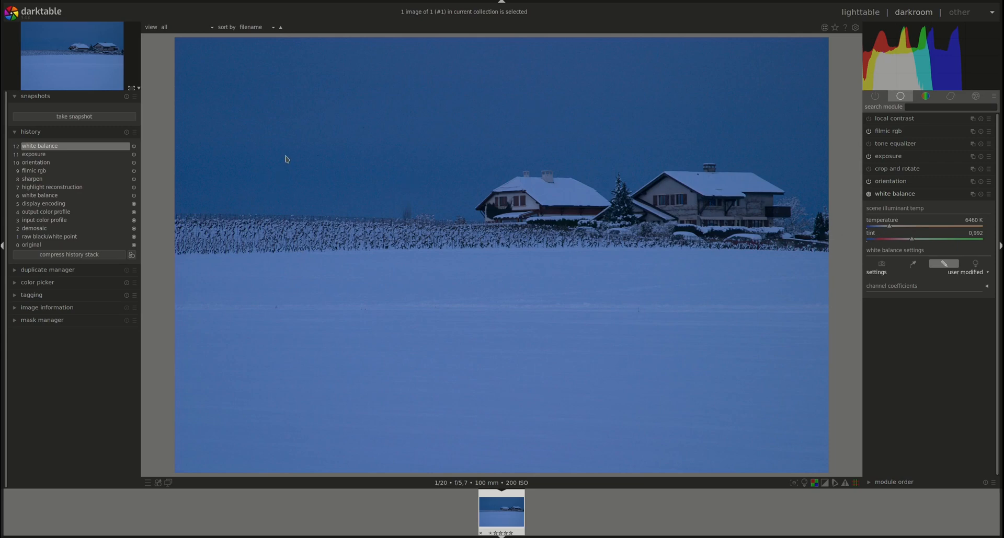
{"action": "mouse_move", "coordinate": [472, 505]}
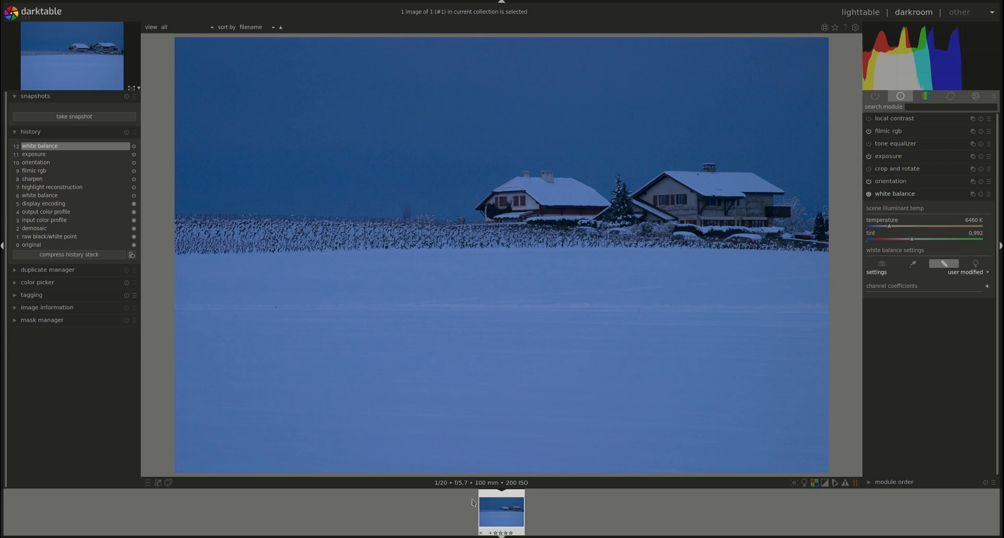
{"action": "mouse_move", "coordinate": [196, 104]}
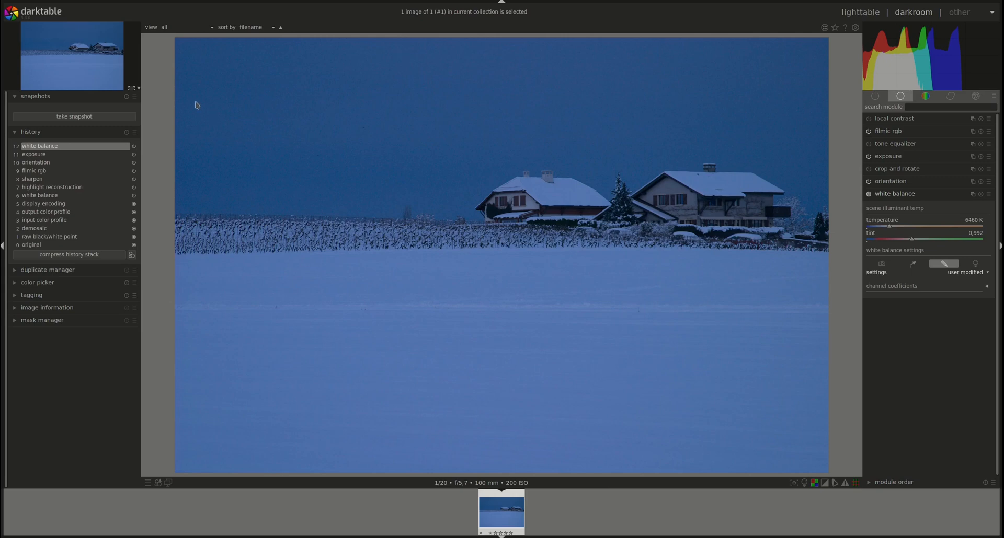
{"action": "mouse_move", "coordinate": [633, 236]}
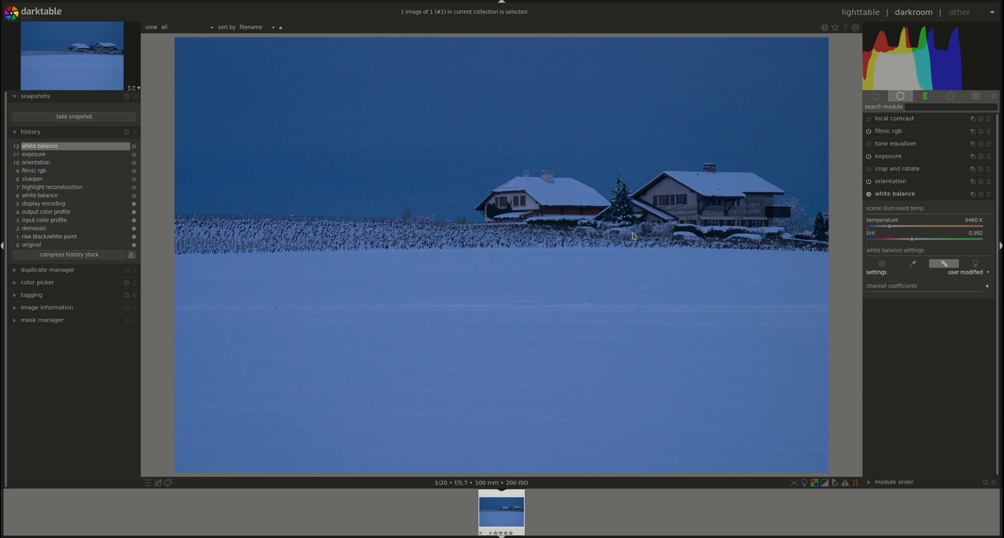
{"action": "mouse_move", "coordinate": [532, 187]}
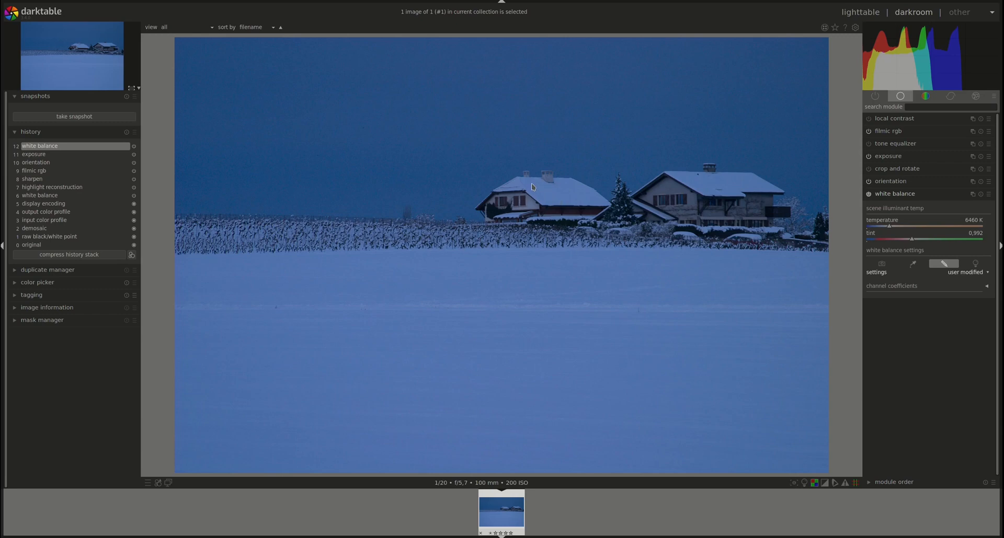
{"action": "mouse_move", "coordinate": [495, 195]}
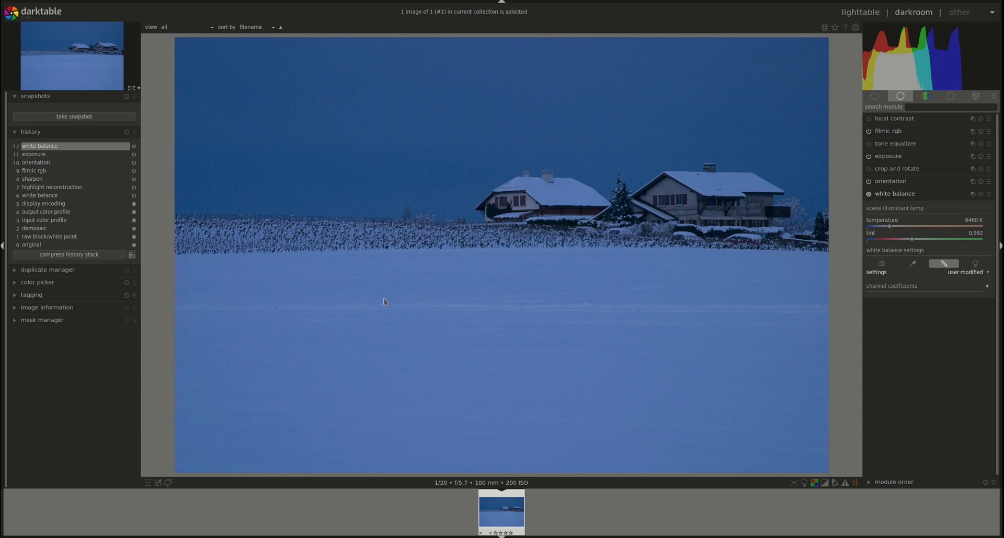
{"action": "mouse_move", "coordinate": [430, 84]}
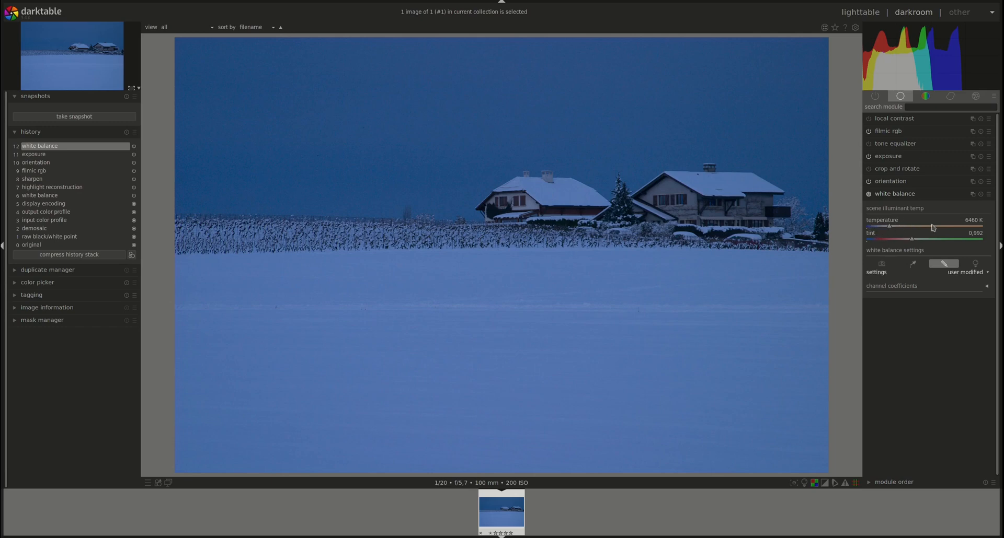
{"action": "mouse_move", "coordinate": [905, 232]}
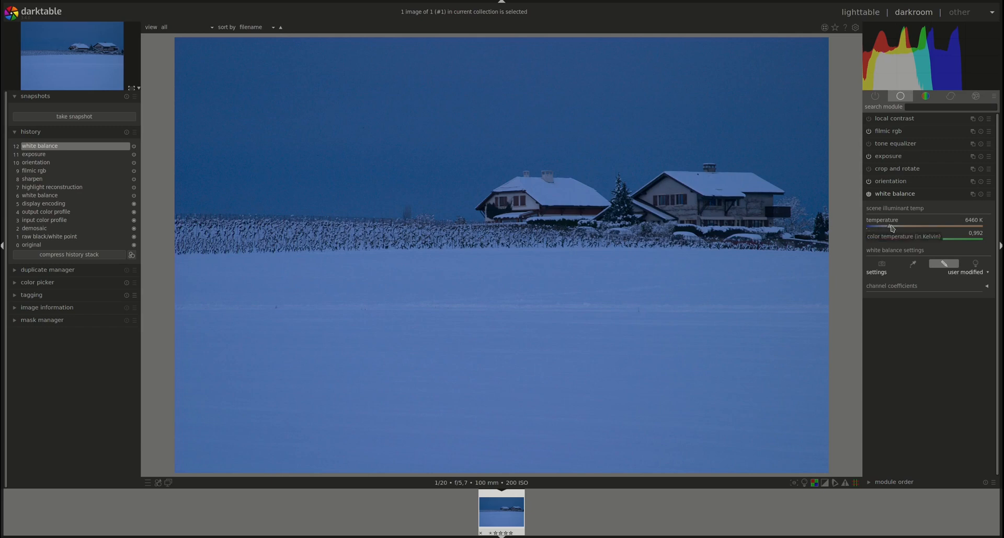
Raise the temperature in stages to about 13745 K so the snow loses its blue cast.
{"action": "left_click_drag", "start_coordinate": [891, 229], "coordinate": [911, 229]}
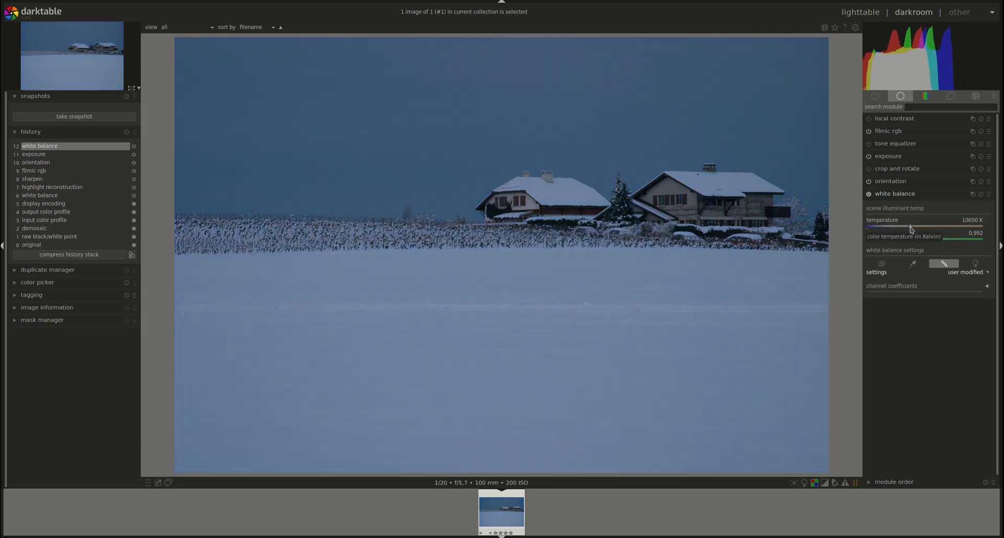
{"action": "left_click_drag", "start_coordinate": [908, 228], "coordinate": [917, 228]}
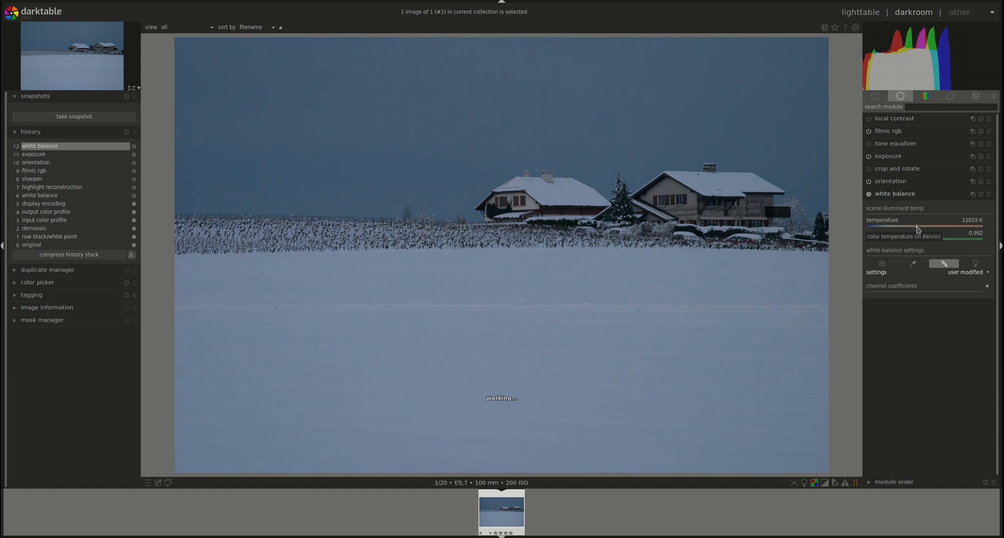
{"action": "left_click_drag", "start_coordinate": [917, 229], "coordinate": [927, 229]}
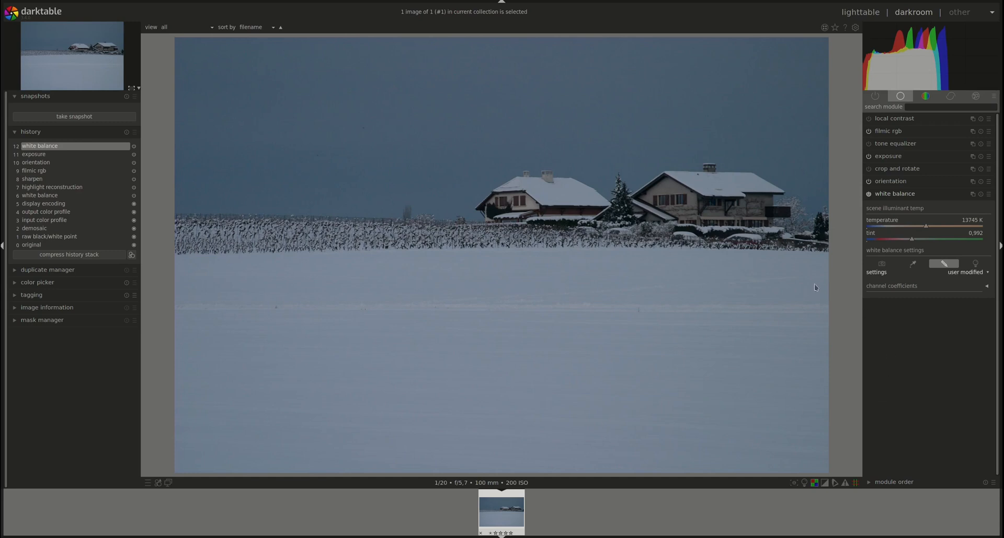
{"action": "mouse_move", "coordinate": [871, 271]}
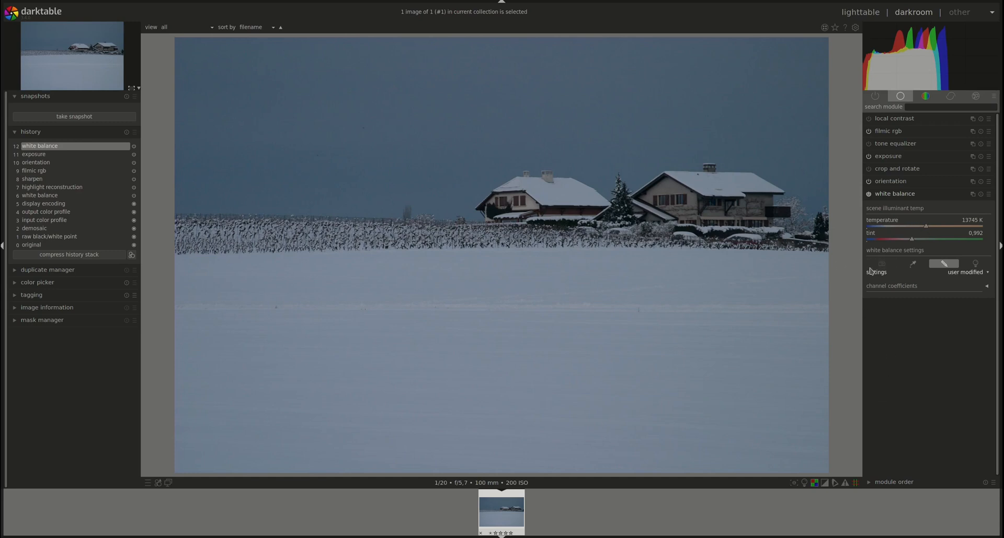
{"action": "mouse_move", "coordinate": [207, 220]}
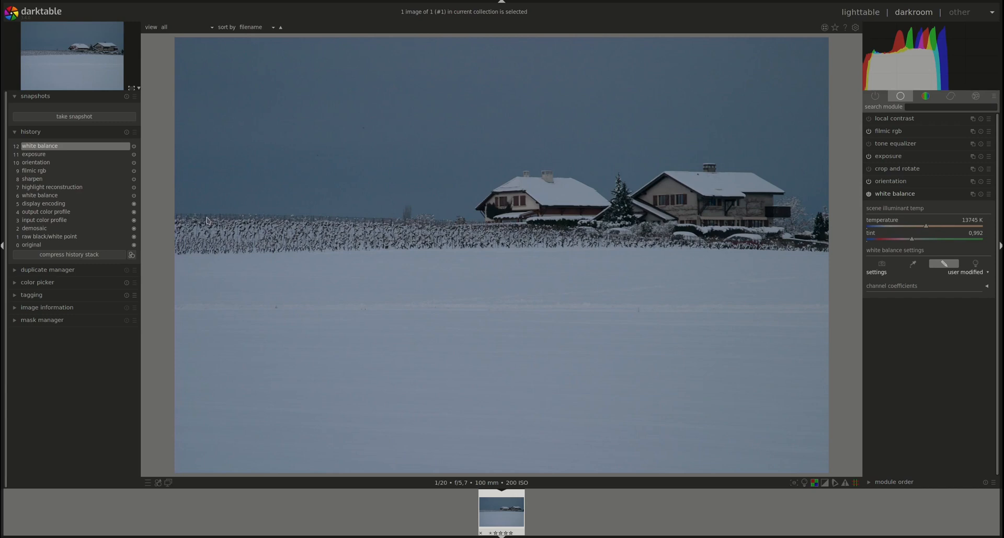
{"action": "mouse_move", "coordinate": [879, 232]}
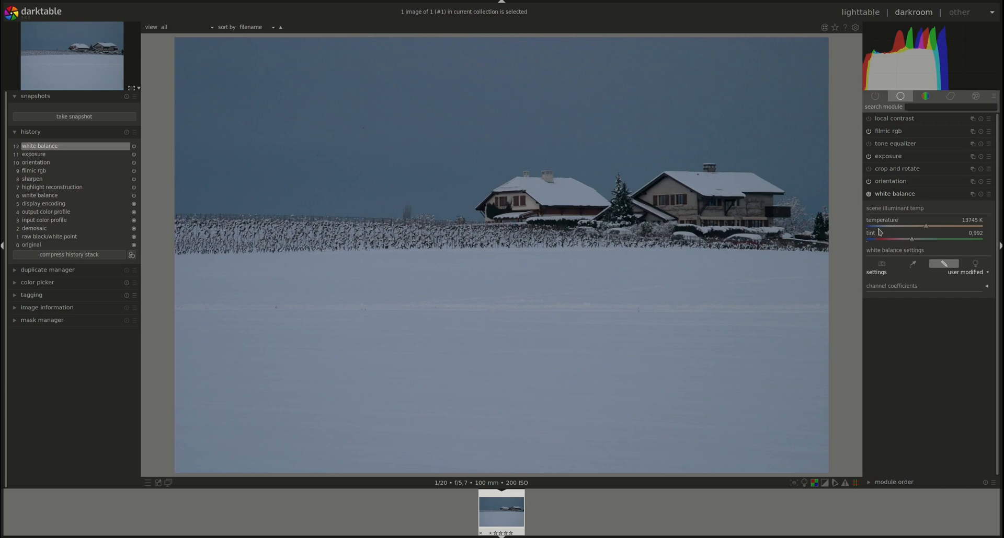
{"action": "mouse_move", "coordinate": [855, 233]}
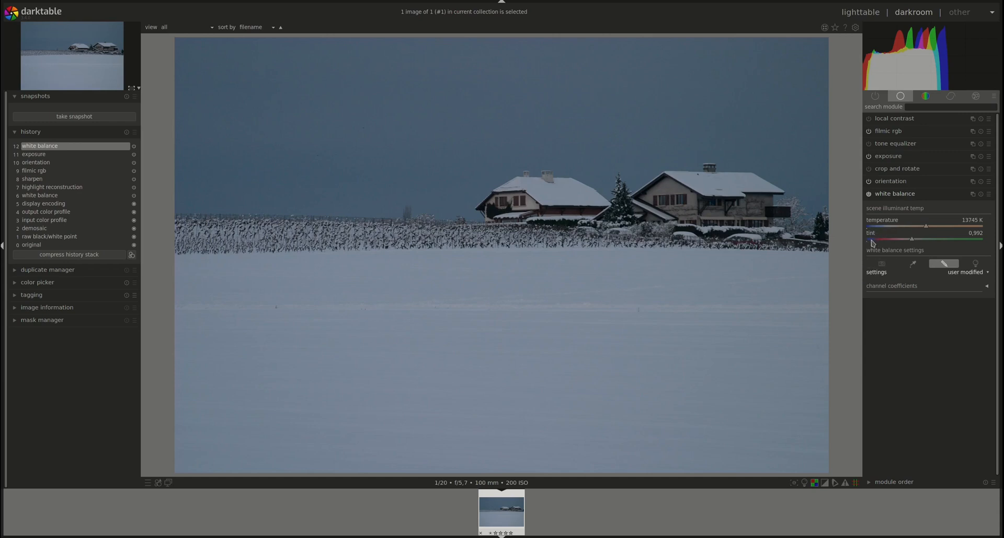
{"action": "mouse_move", "coordinate": [911, 242]}
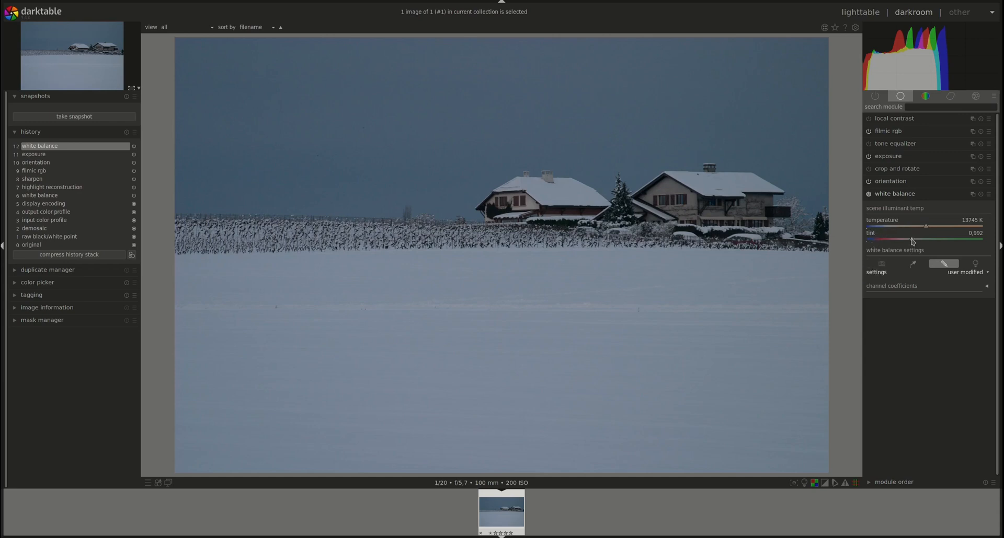
Swing the tint between green and extreme magenta, then settle it at 0.907 at 13745 K.
{"action": "left_click_drag", "start_coordinate": [911, 240], "coordinate": [944, 241]}
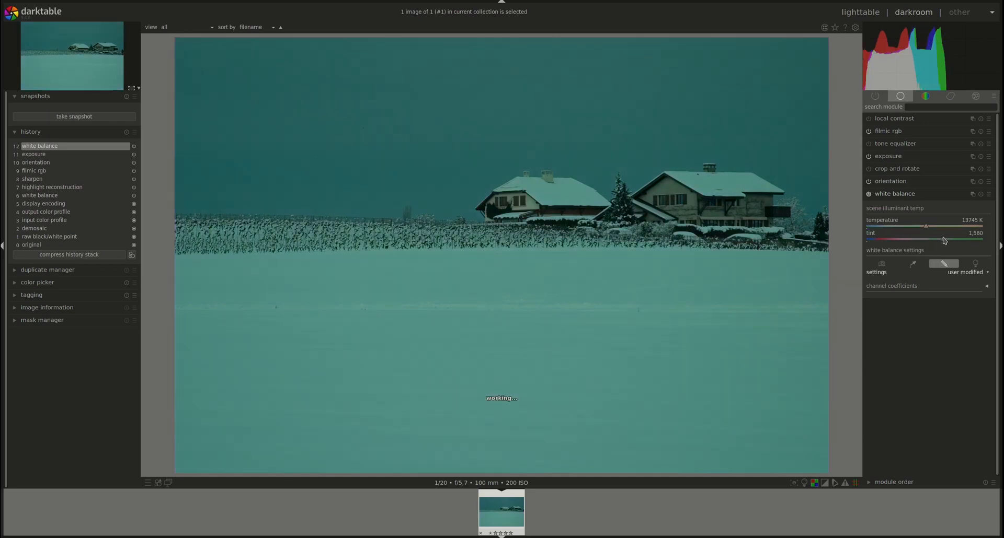
{"action": "left_click_drag", "start_coordinate": [943, 241], "coordinate": [900, 241]}
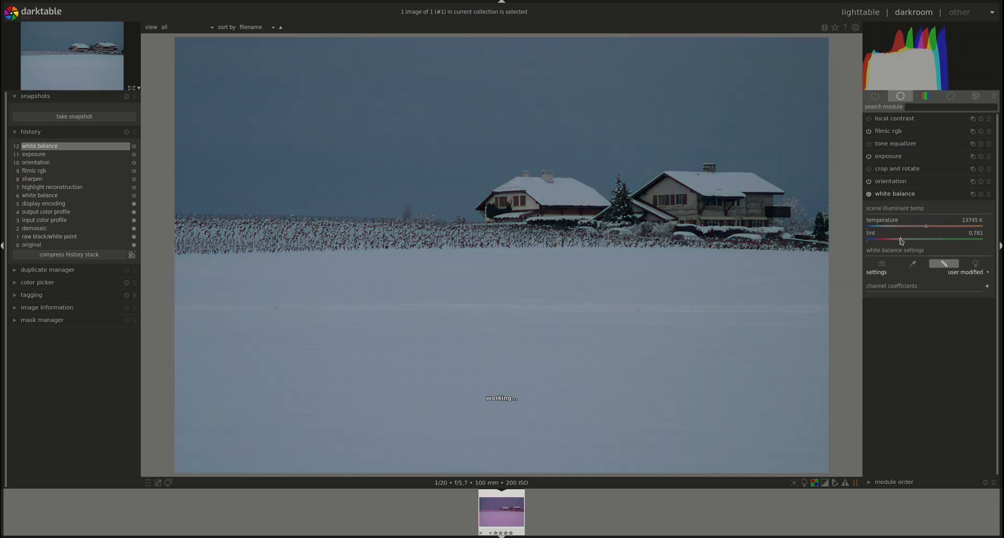
{"action": "left_click_drag", "start_coordinate": [926, 238], "coordinate": [874, 239]}
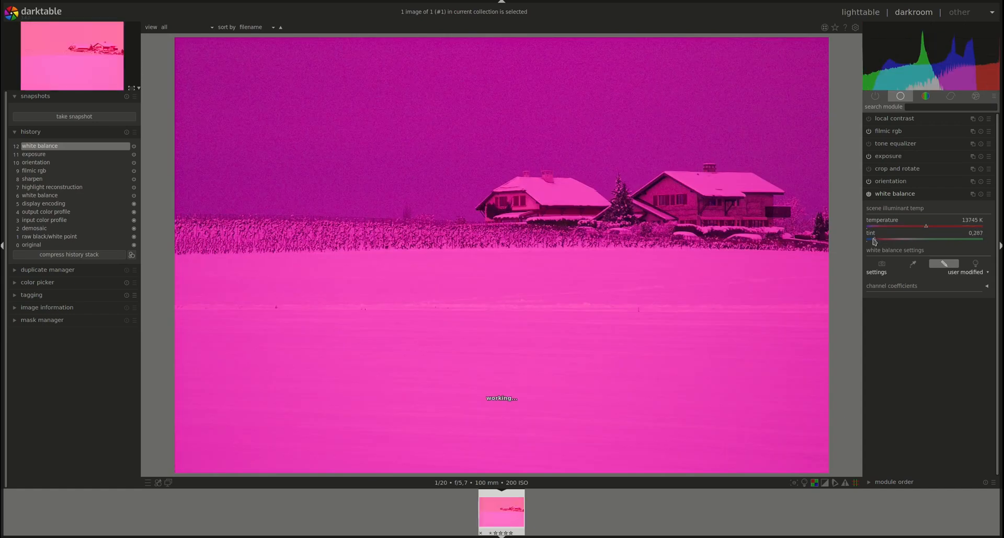
{"action": "left_click_drag", "start_coordinate": [872, 238], "coordinate": [890, 239]}
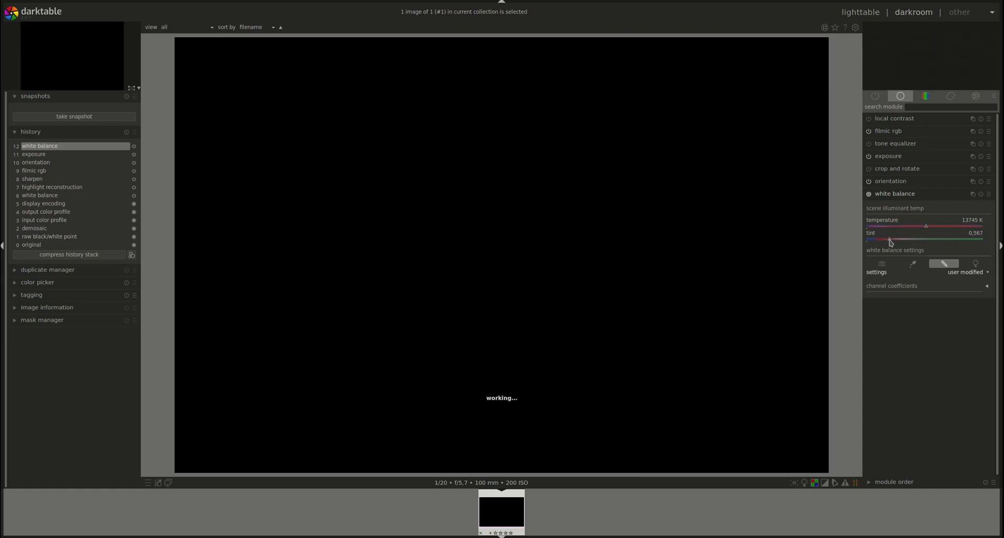
{"action": "left_click_drag", "start_coordinate": [890, 239], "coordinate": [894, 238]}
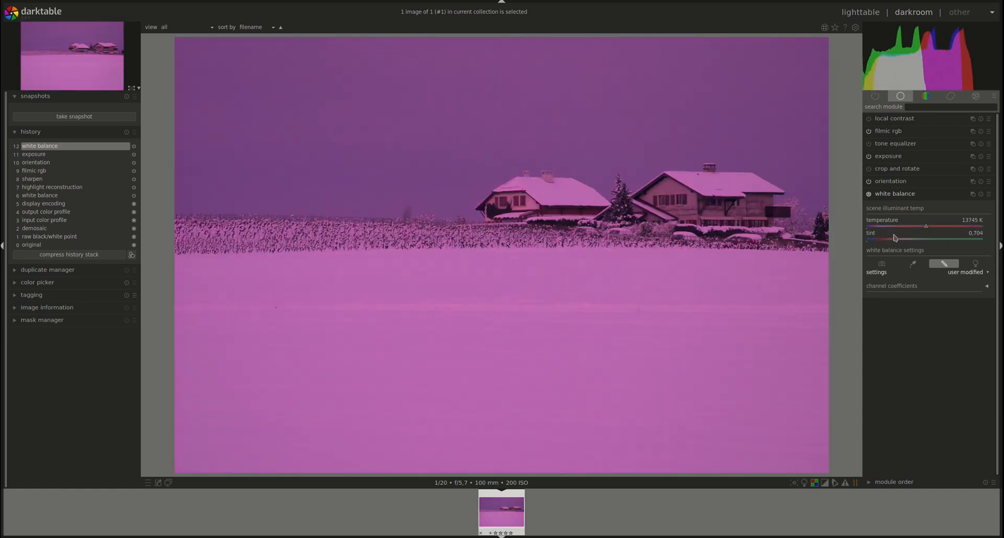
{"action": "left_click_drag", "start_coordinate": [893, 238], "coordinate": [897, 239]}
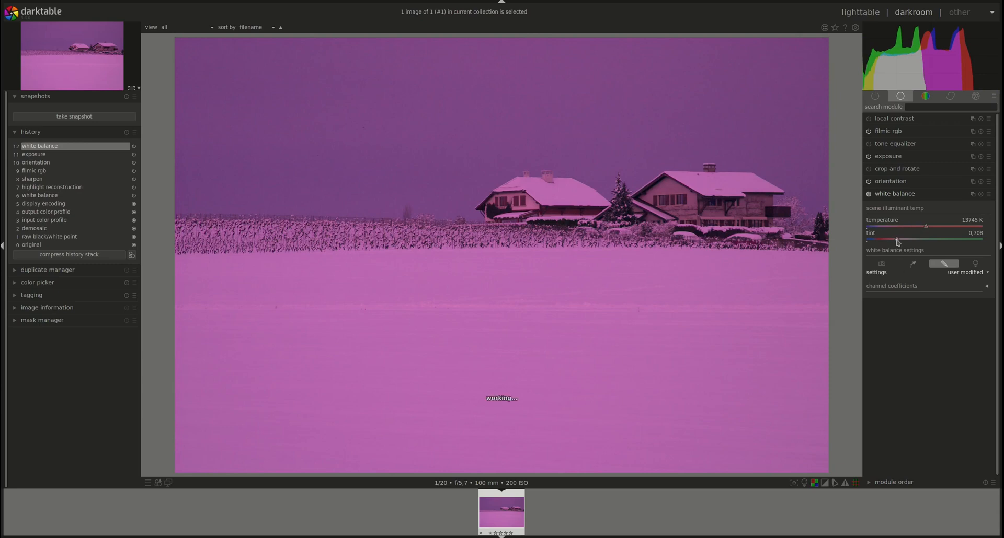
{"action": "left_click_drag", "start_coordinate": [896, 238], "coordinate": [903, 238]}
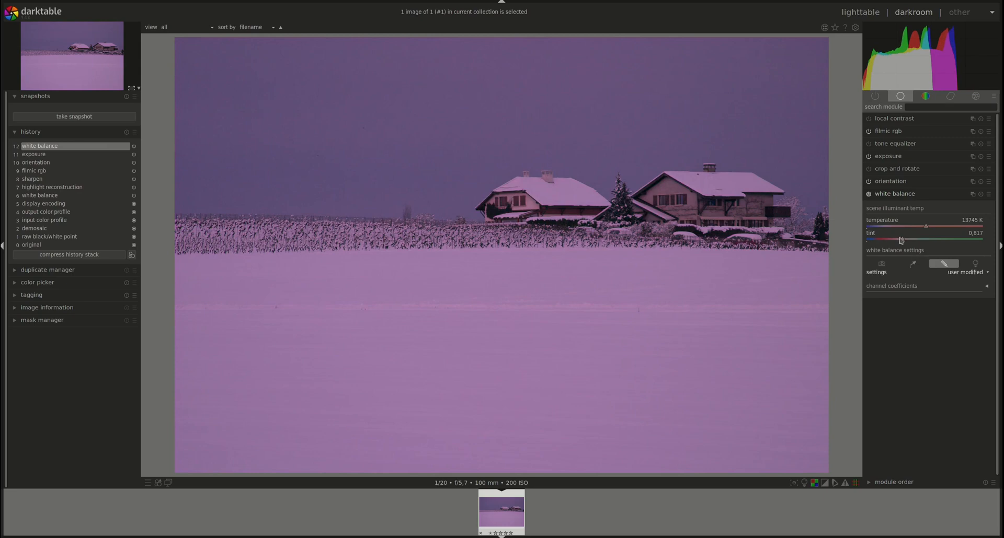
{"action": "mouse_move", "coordinate": [919, 256]}
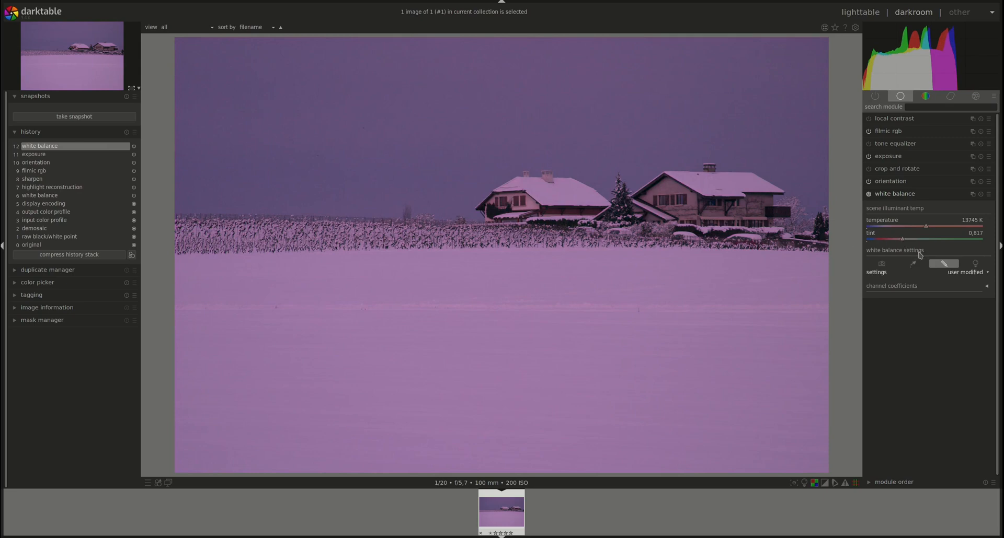
{"action": "left_click_drag", "start_coordinate": [901, 239], "coordinate": [905, 238]}
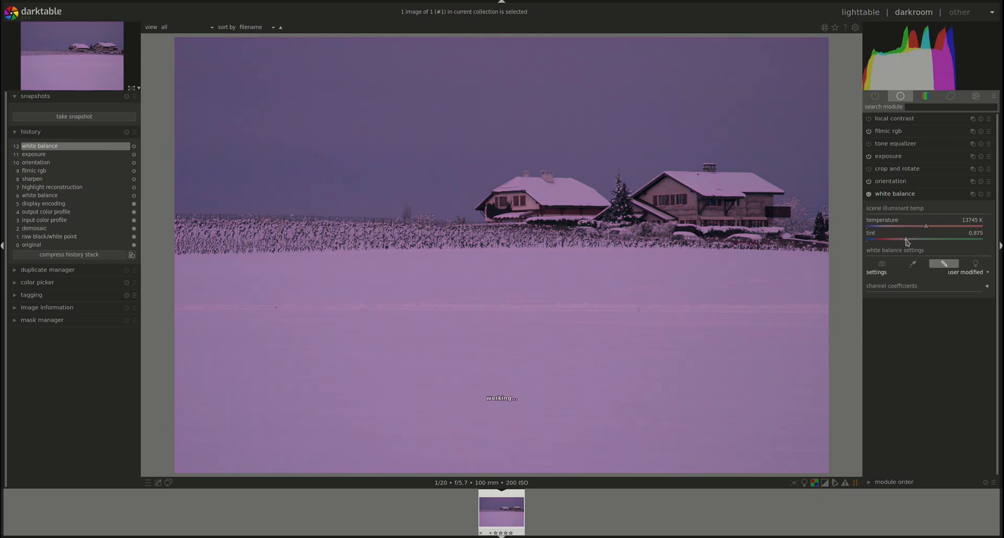
{"action": "left_click_drag", "start_coordinate": [903, 239], "coordinate": [908, 239]}
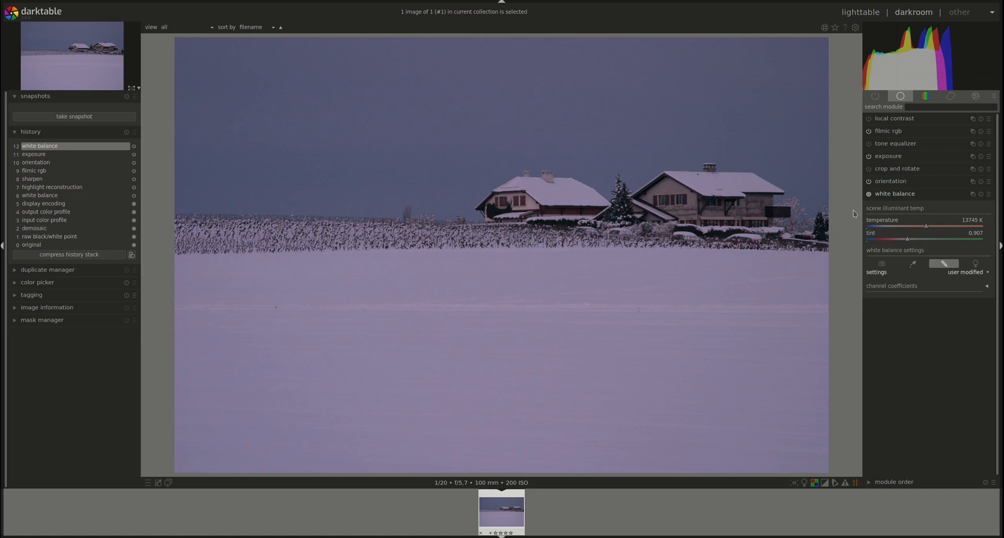
{"action": "mouse_move", "coordinate": [869, 353]}
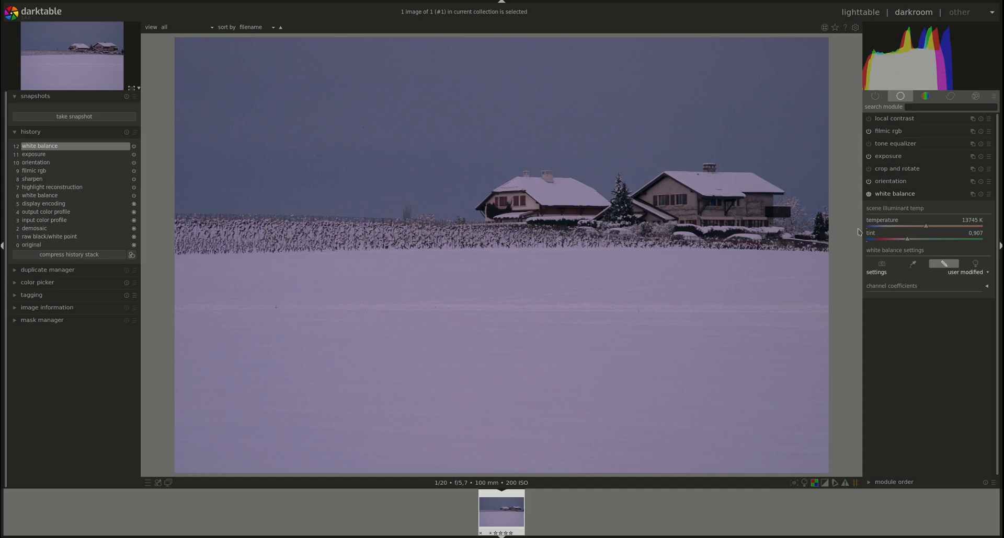
{"action": "mouse_move", "coordinate": [792, 126]}
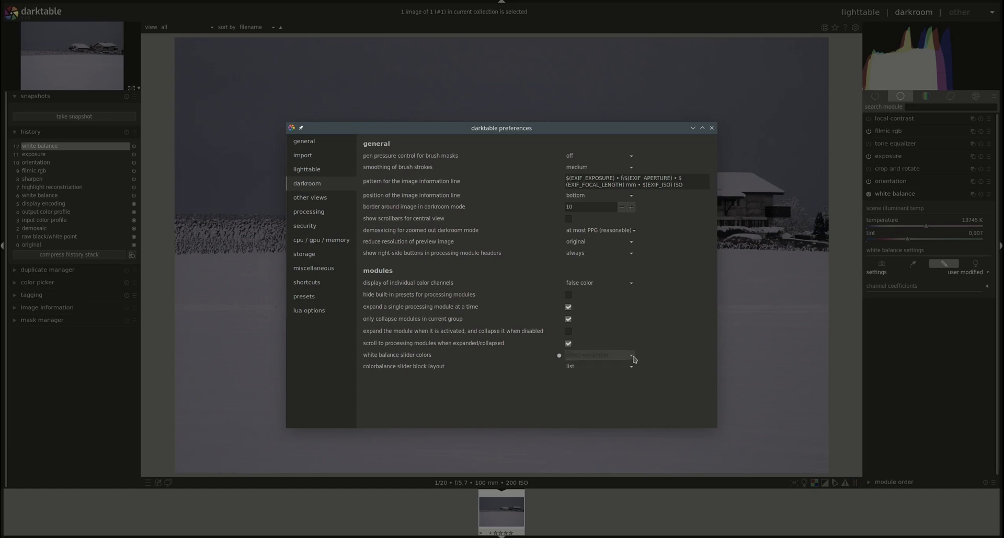
Set the white balance slider colors preference to effect emulation and leave preferences.
{"action": "left_click", "coordinate": [598, 356]}
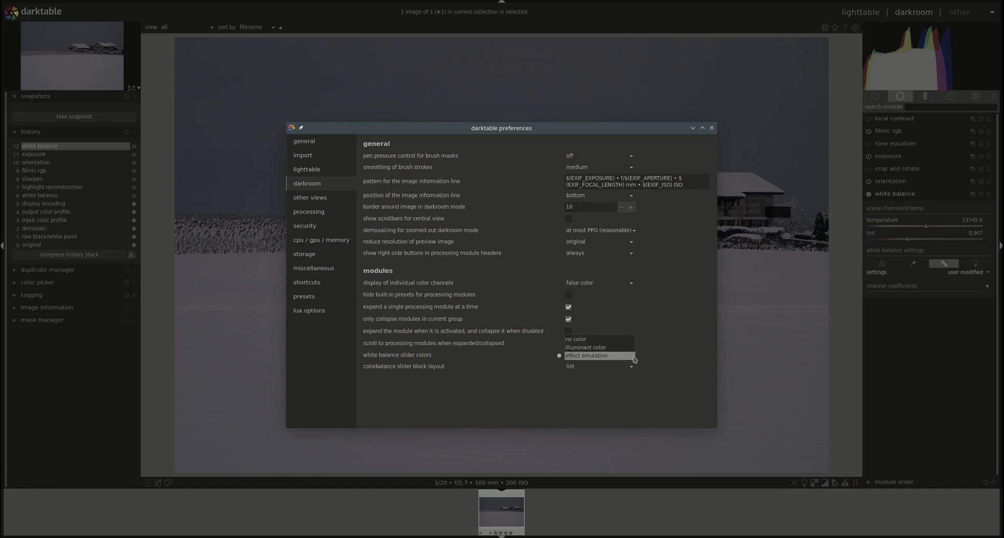
{"action": "left_click", "coordinate": [586, 355]}
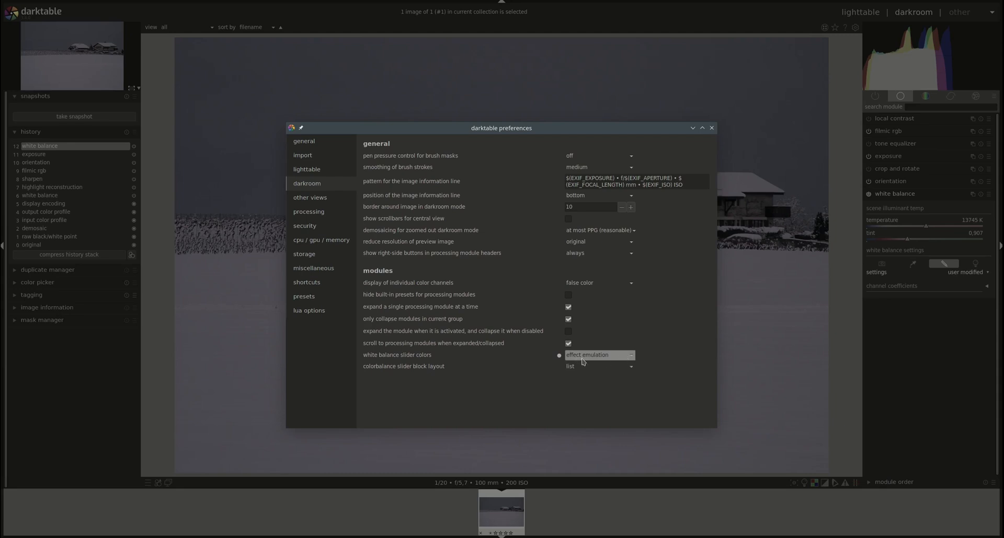
{"action": "mouse_move", "coordinate": [633, 359]}
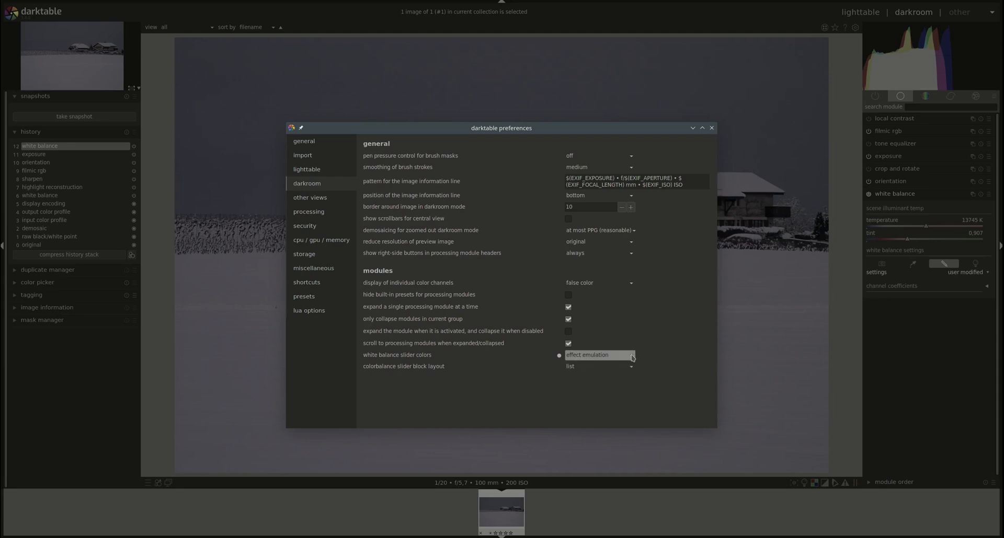
{"action": "left_click", "coordinate": [598, 355]}
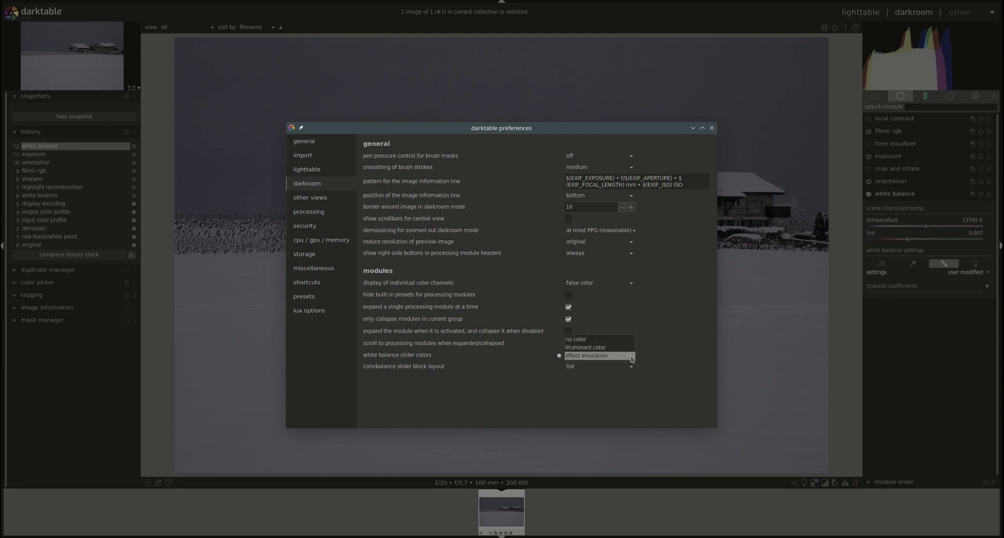
{"action": "left_click", "coordinate": [586, 355]}
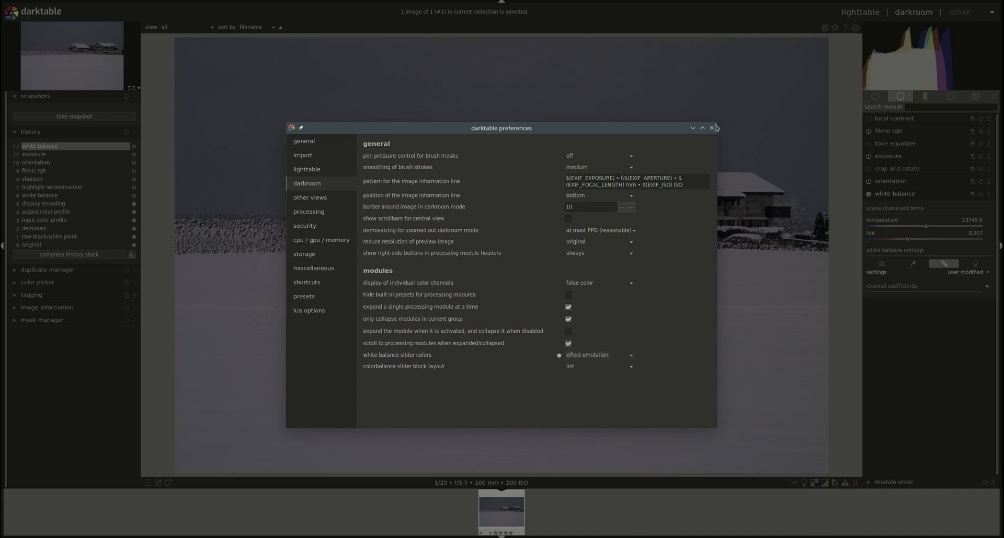
{"action": "left_click", "coordinate": [711, 128]}
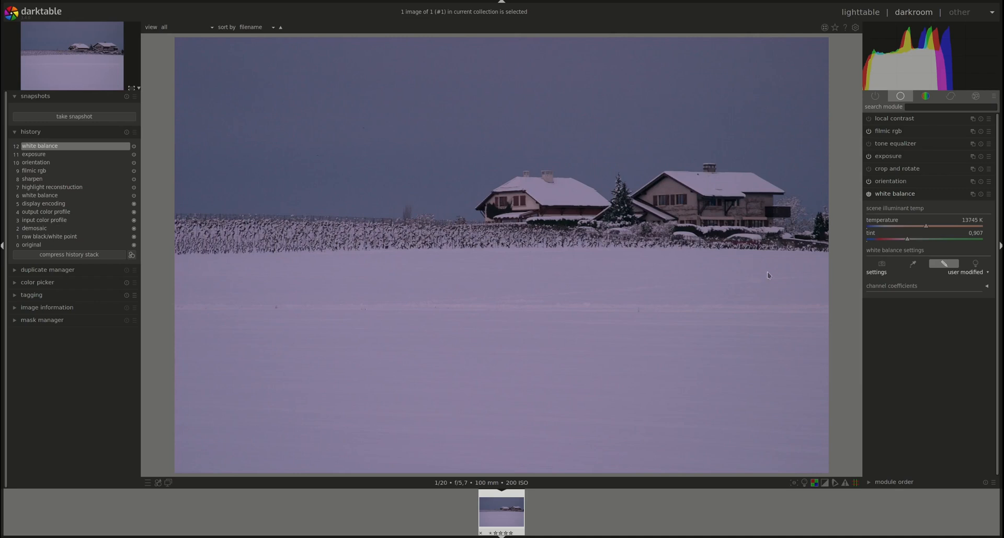
{"action": "mouse_move", "coordinate": [902, 289]}
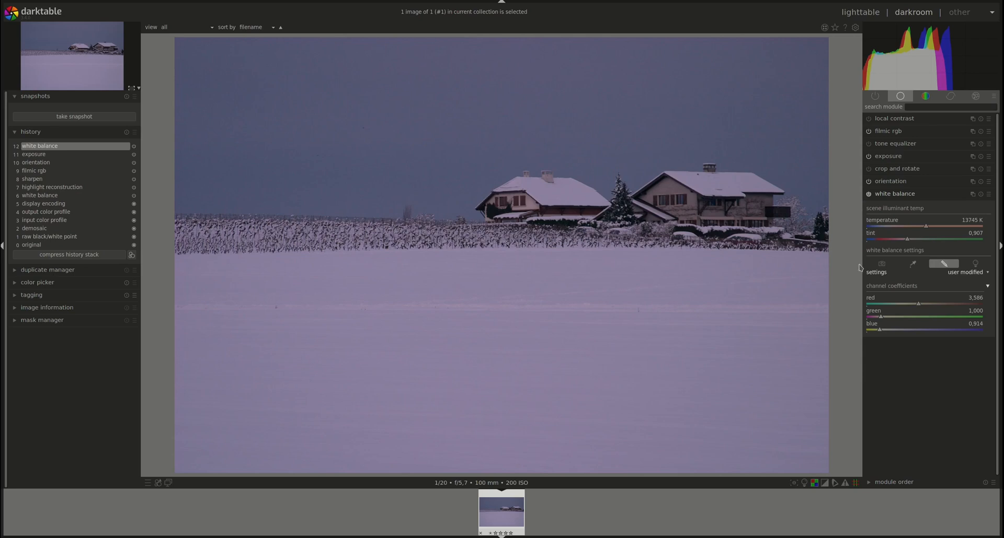
{"action": "mouse_move", "coordinate": [867, 206]}
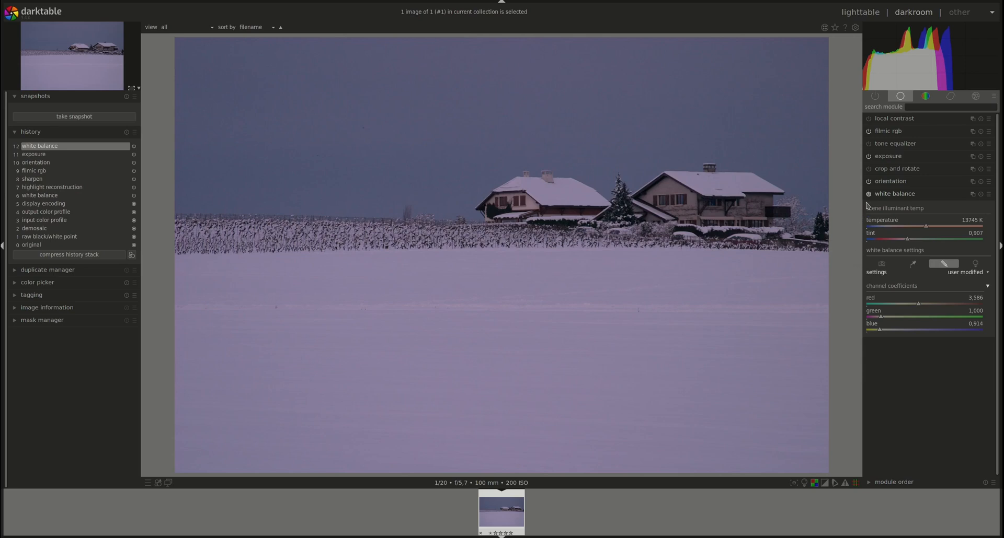
{"action": "mouse_move", "coordinate": [995, 282]}
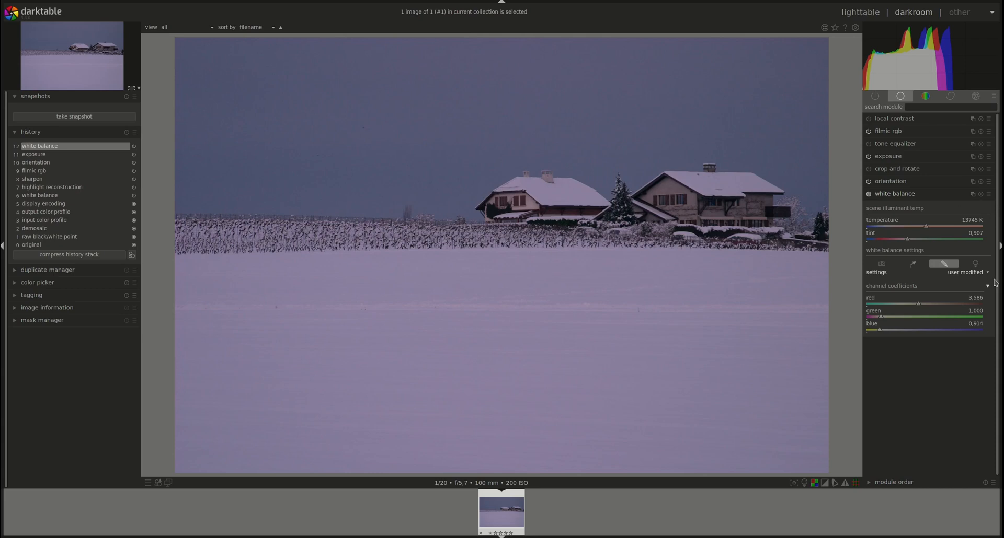
{"action": "mouse_move", "coordinate": [865, 205]}
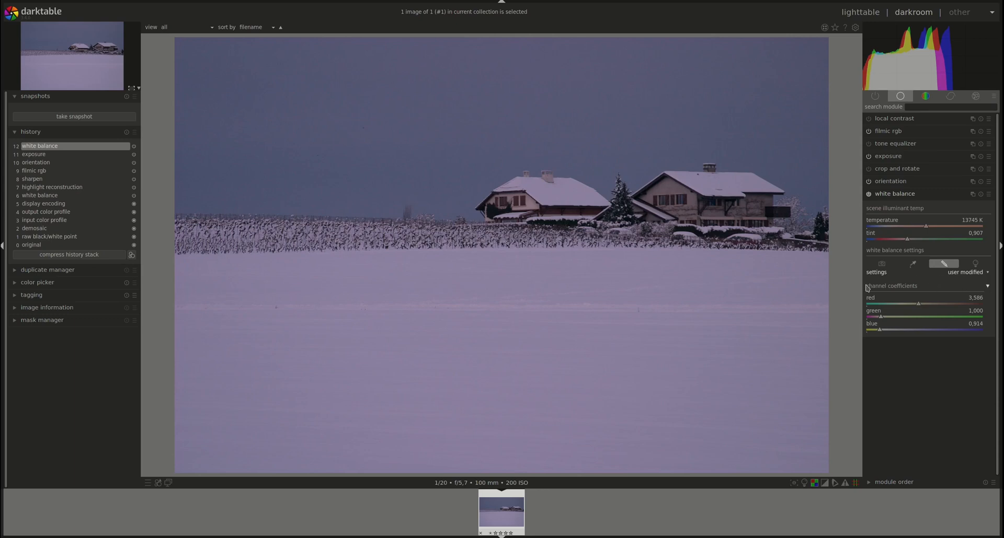
{"action": "mouse_move", "coordinate": [928, 228]}
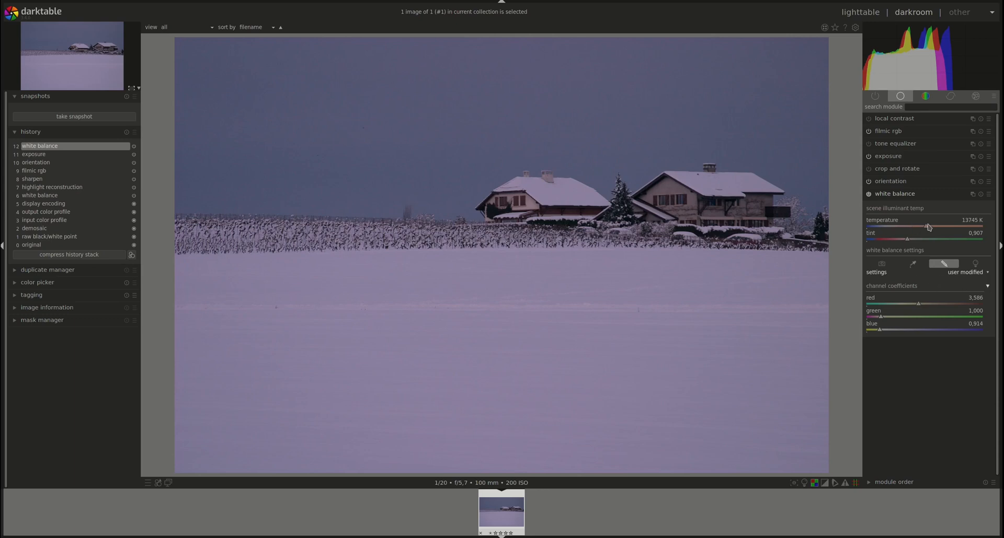
Cool the temperature to about 9507 K, then warm it back to 13785 K (red 3.588, blue 0.913).
{"action": "left_click_drag", "start_coordinate": [929, 227], "coordinate": [905, 227]}
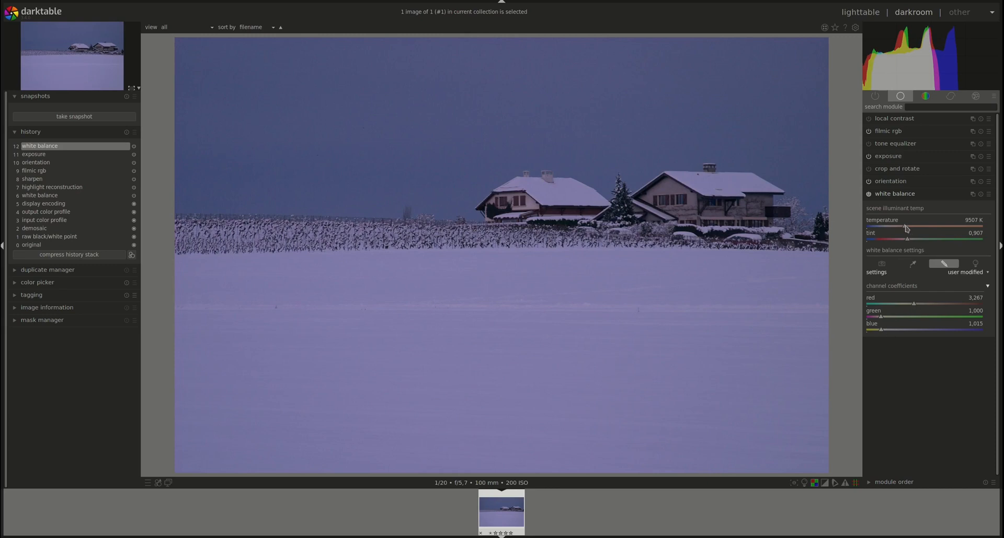
{"action": "left_click_drag", "start_coordinate": [905, 226], "coordinate": [926, 226]}
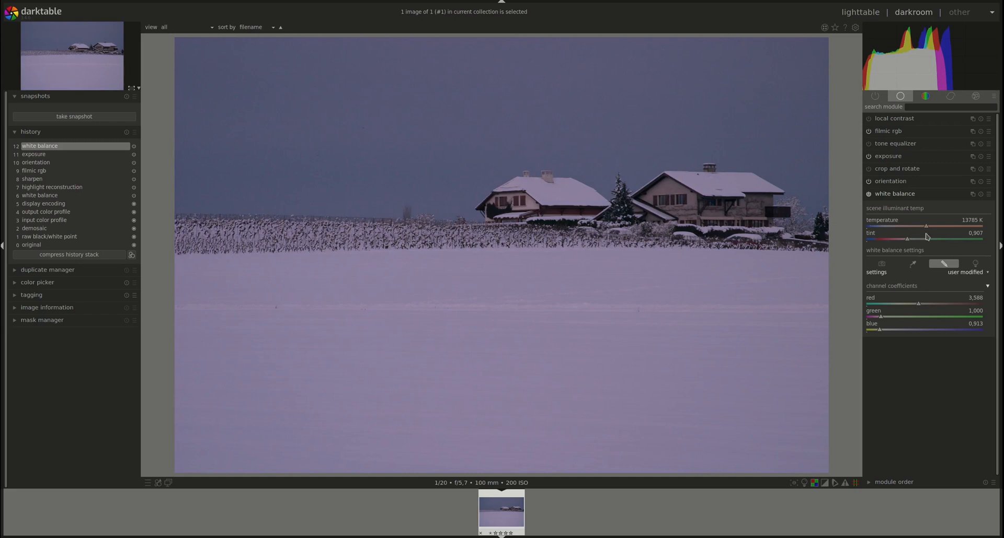
{"action": "mouse_move", "coordinate": [865, 217]}
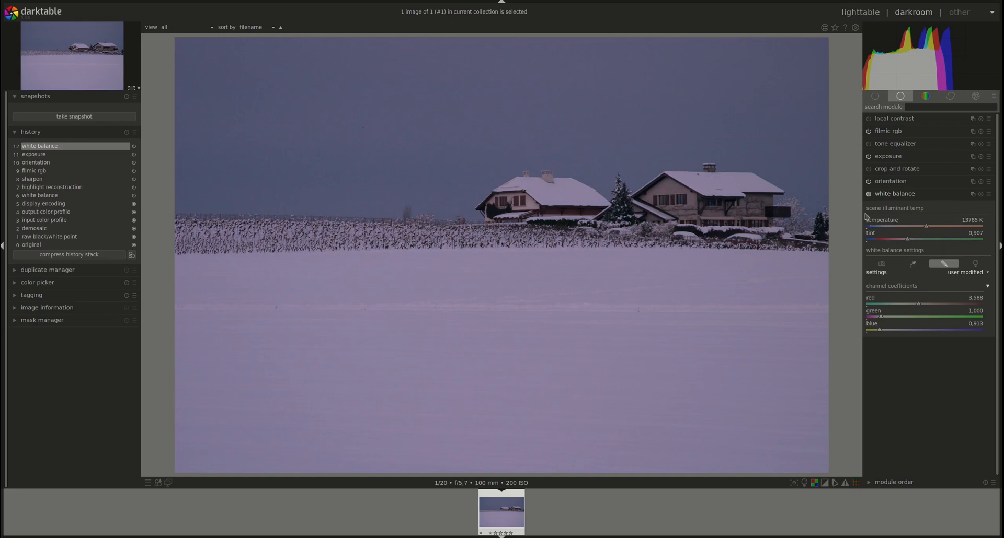
{"action": "mouse_move", "coordinate": [886, 318]}
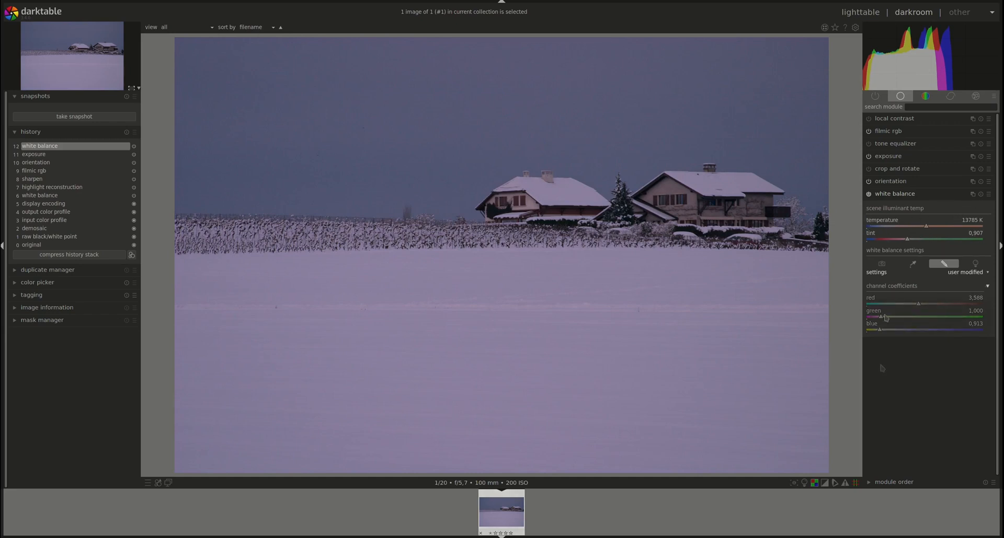
{"action": "left_click", "coordinate": [986, 286]}
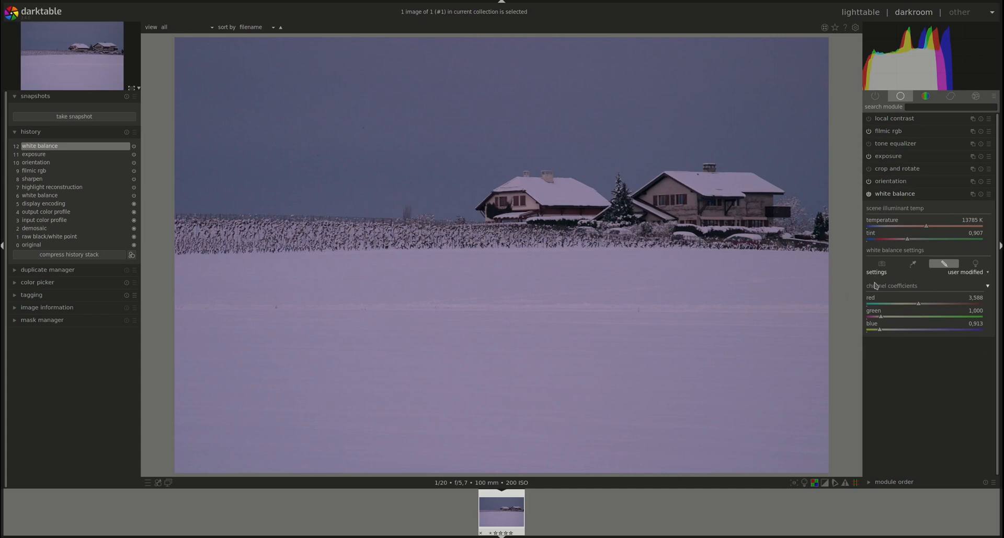
{"action": "mouse_move", "coordinate": [952, 351]}
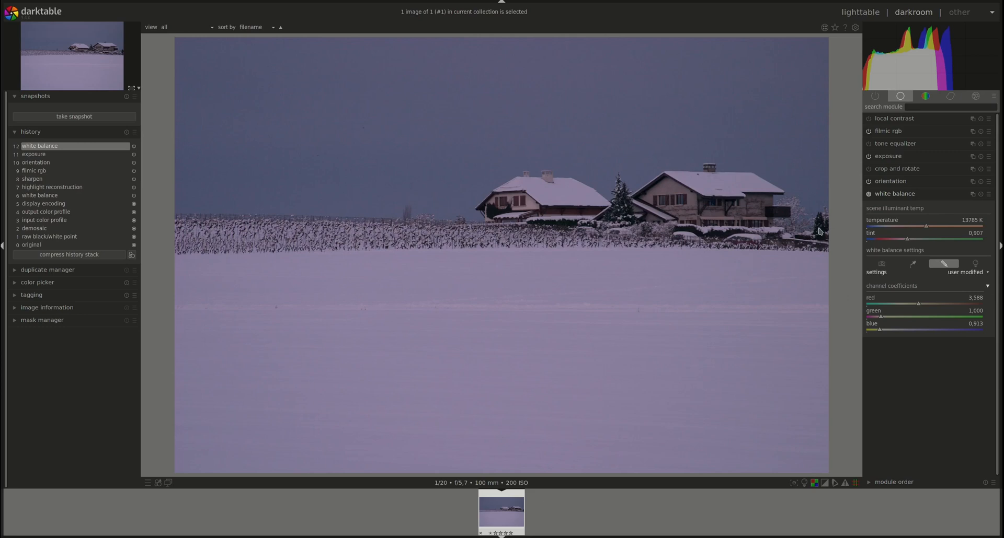
{"action": "mouse_move", "coordinate": [930, 391]}
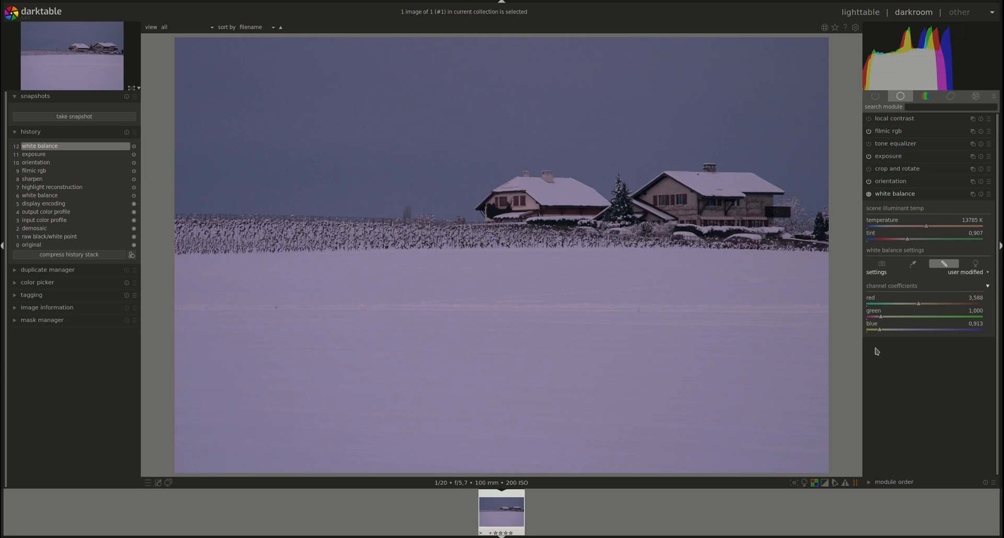
{"action": "mouse_move", "coordinate": [856, 265]}
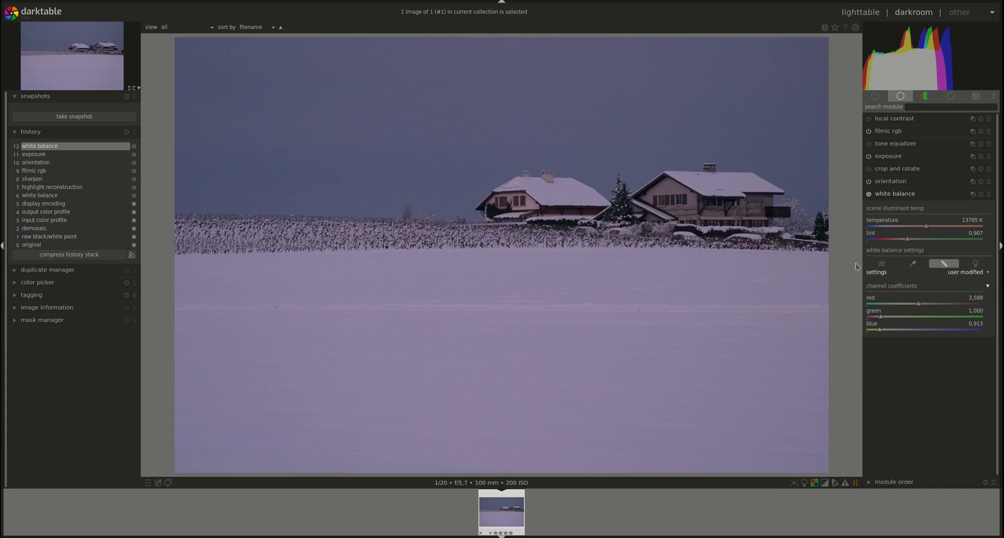
{"action": "mouse_move", "coordinate": [921, 359]}
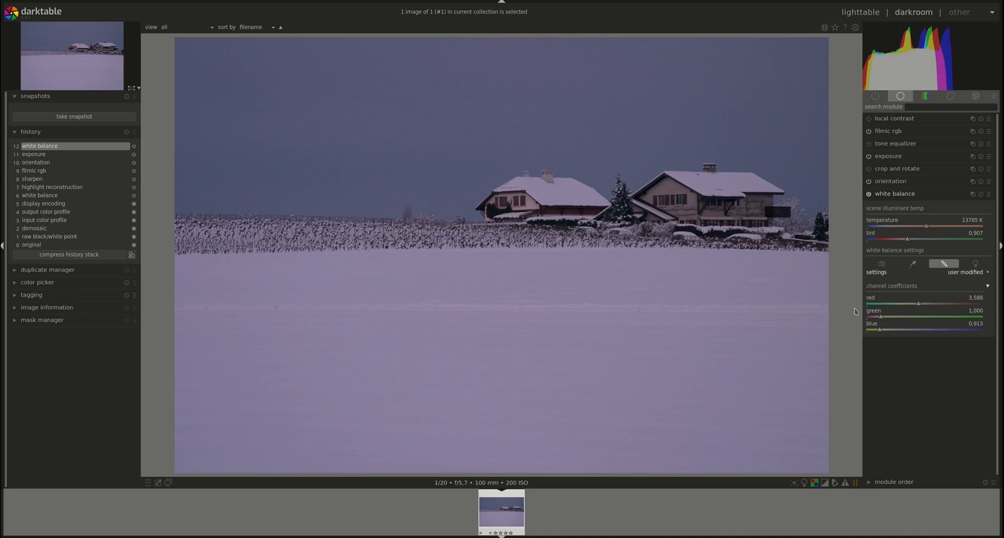
{"action": "mouse_move", "coordinate": [849, 332]}
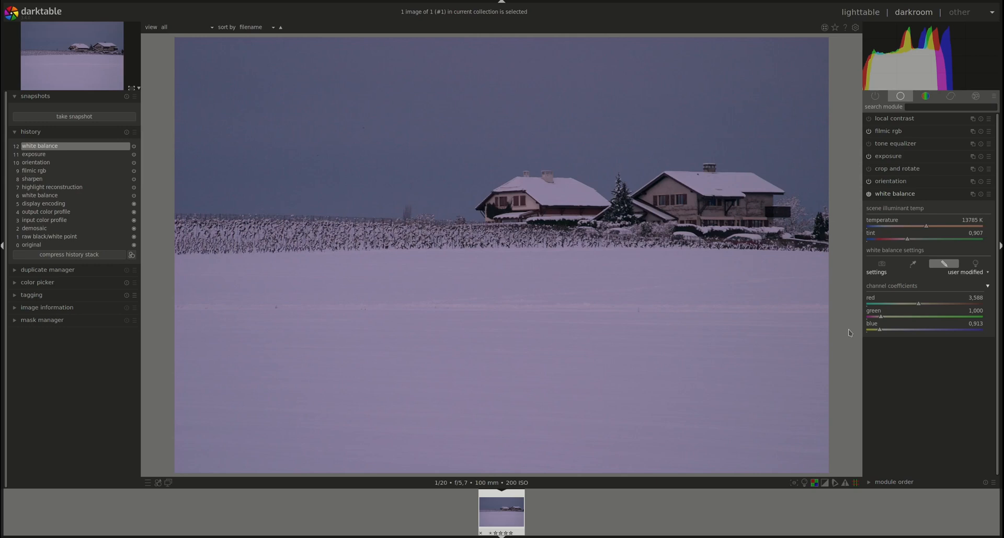
{"action": "mouse_move", "coordinate": [840, 446]}
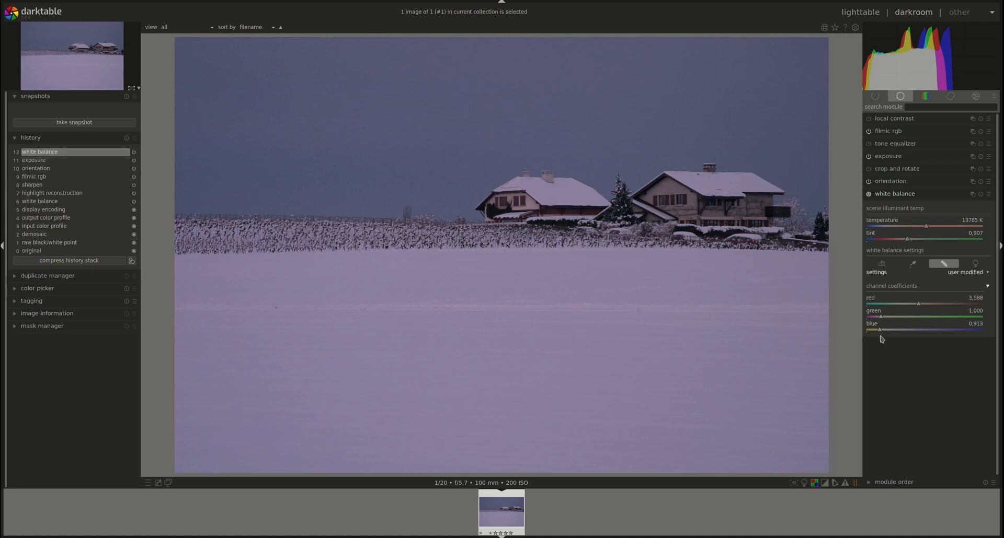
{"action": "mouse_move", "coordinate": [822, 315]}
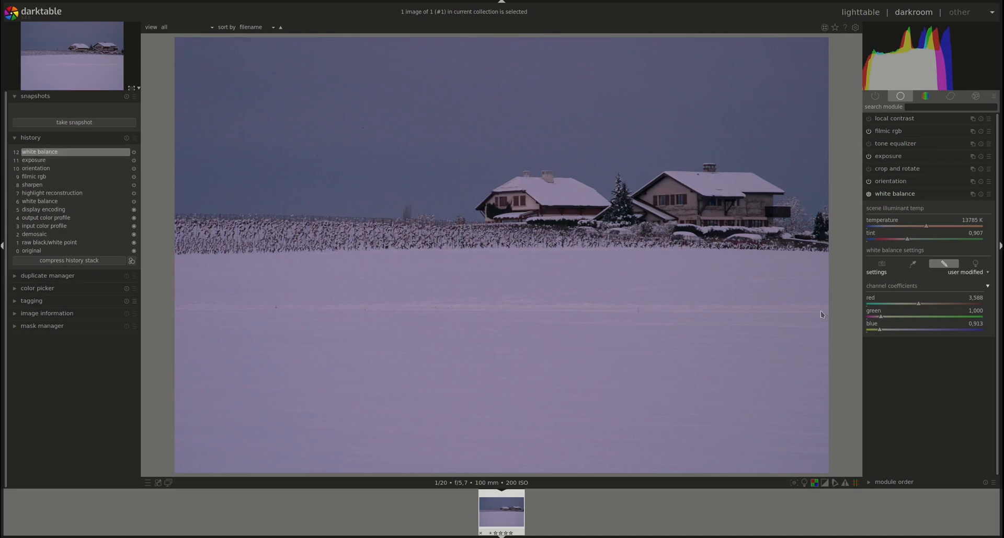